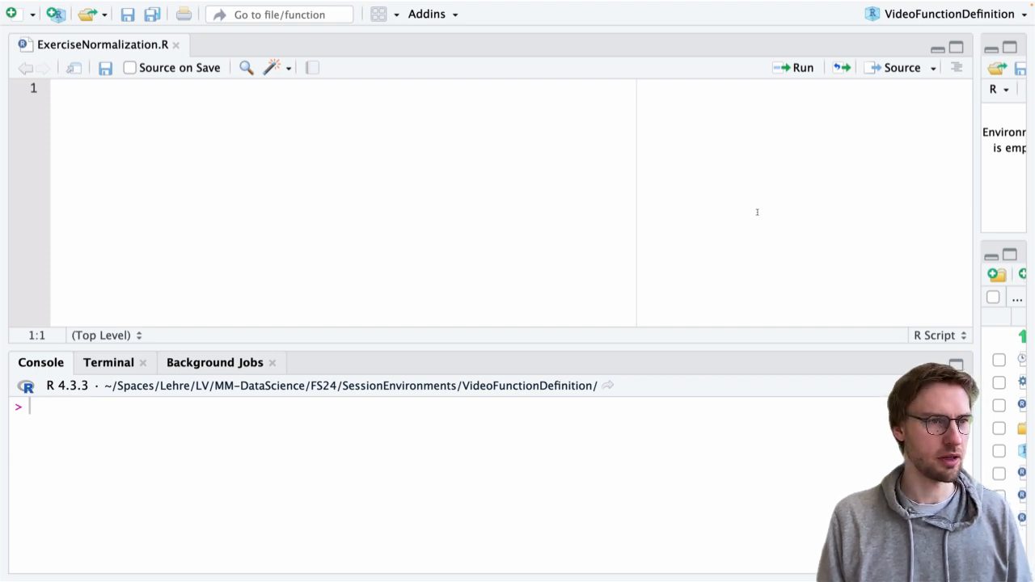
Define norm_function <- function(x_vector){ } with an empty body in ExerciseNormalization.R.
{"action": "type", "text": "norm_func"}
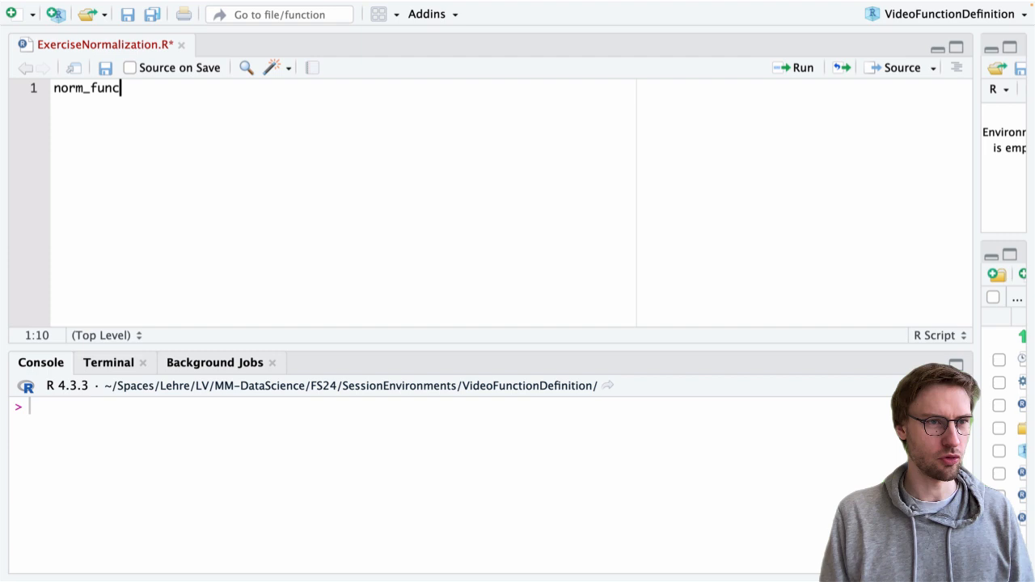
{"action": "type", "text": "tion <-"}
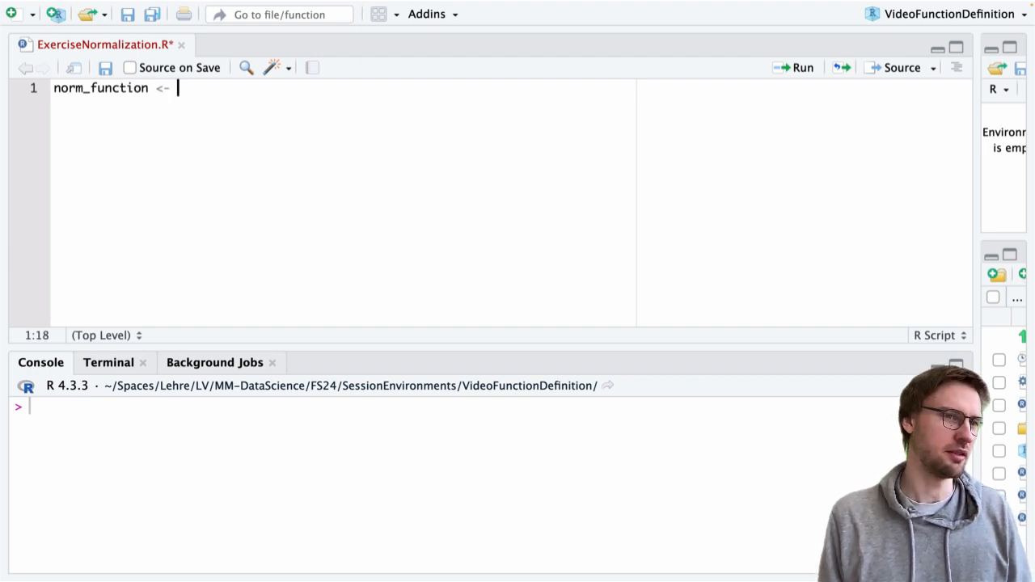
{"action": "type", "text": "function("}
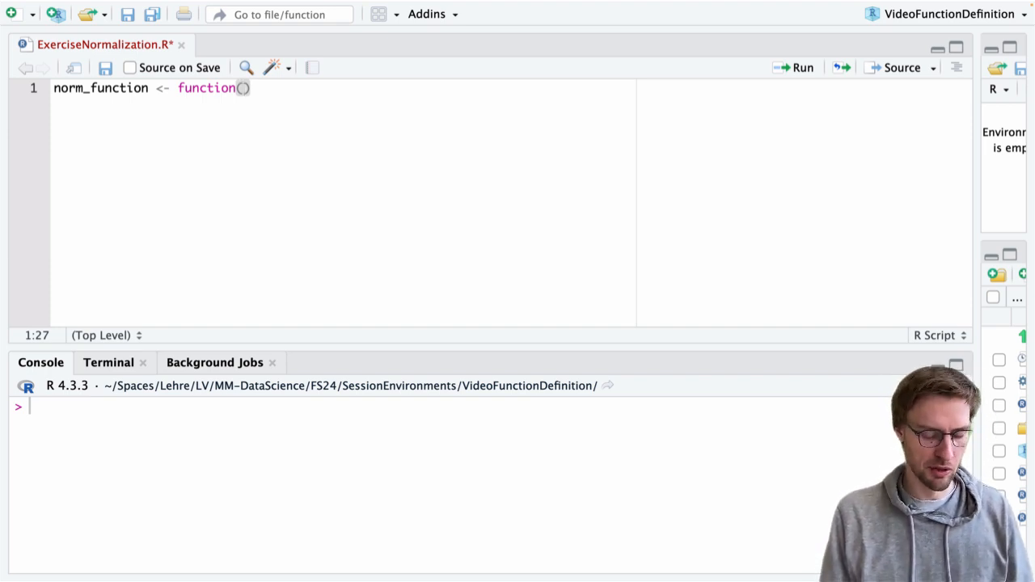
{"action": "type", "text": "x_ved"}
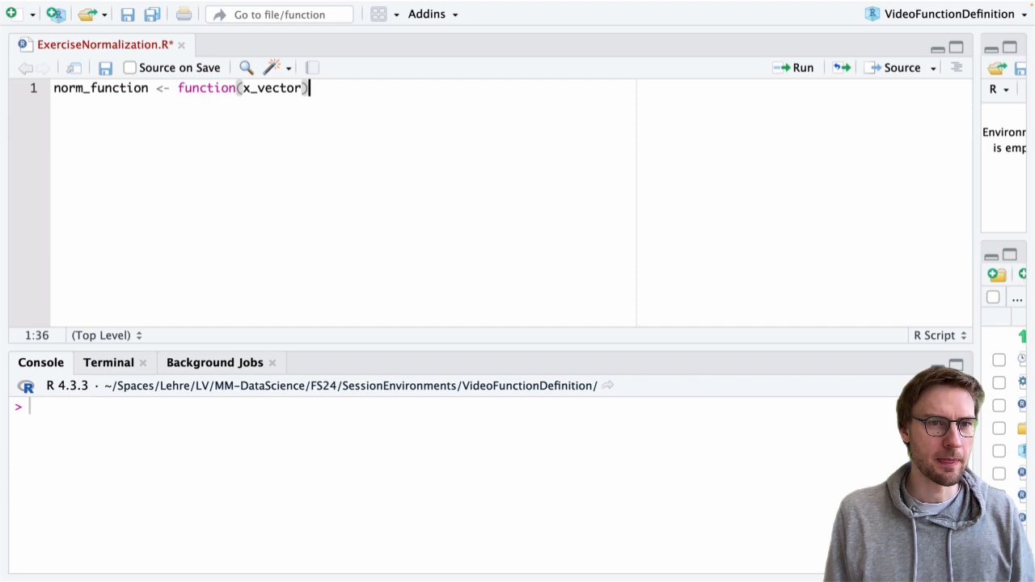
{"action": "type", "text": "{}"}
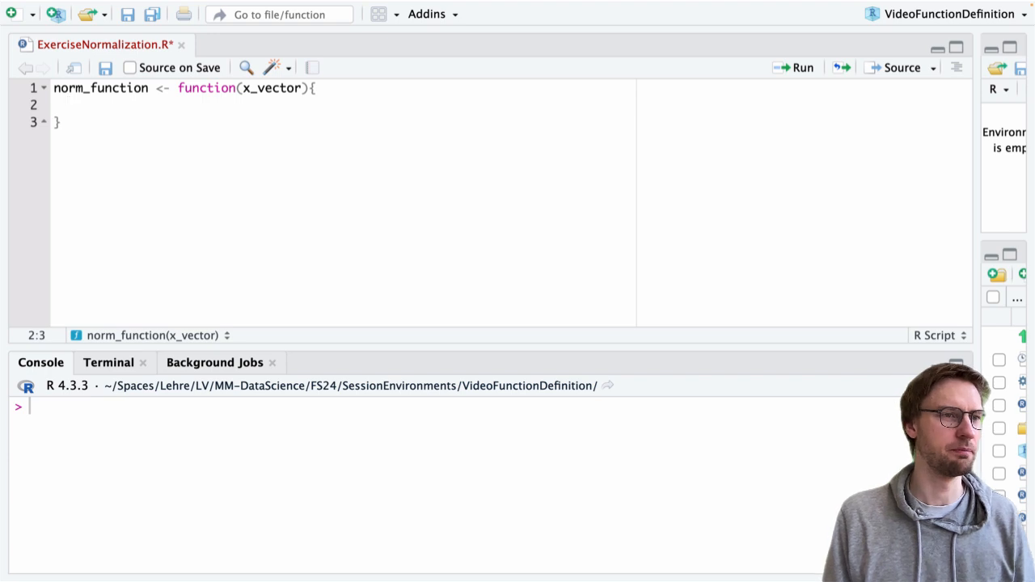
{"action": "left_click", "coordinate": [57, 121]}
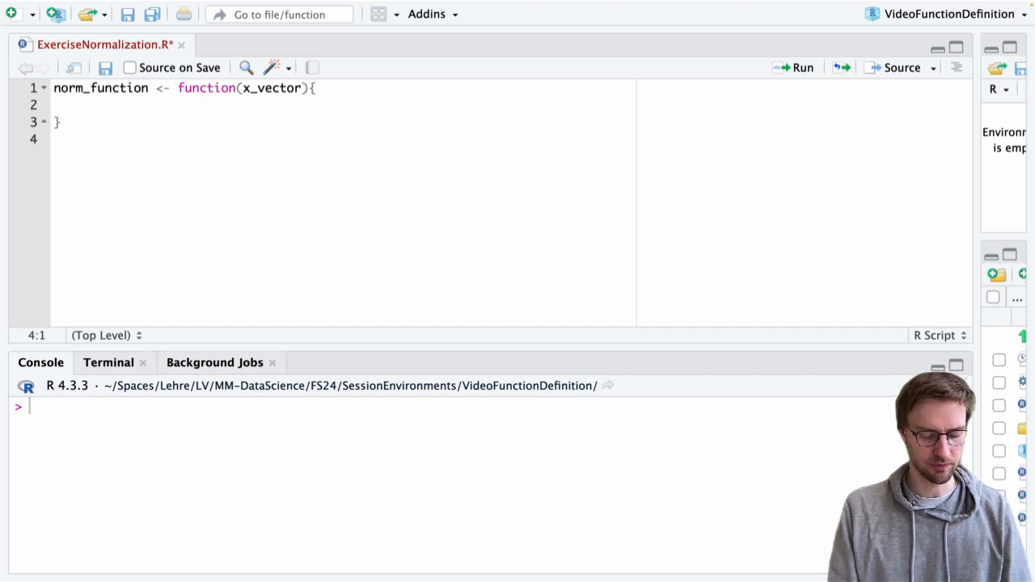
Write min_value <- min(x_vector) as the minimum calculation.
{"action": "type", "text": "min_vl"}
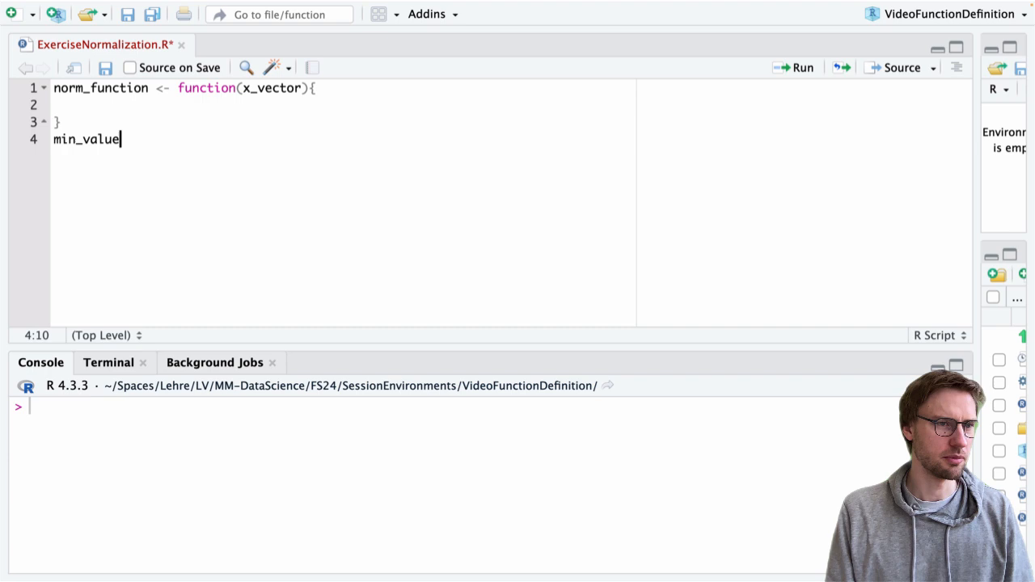
{"action": "type", "text": "<-"}
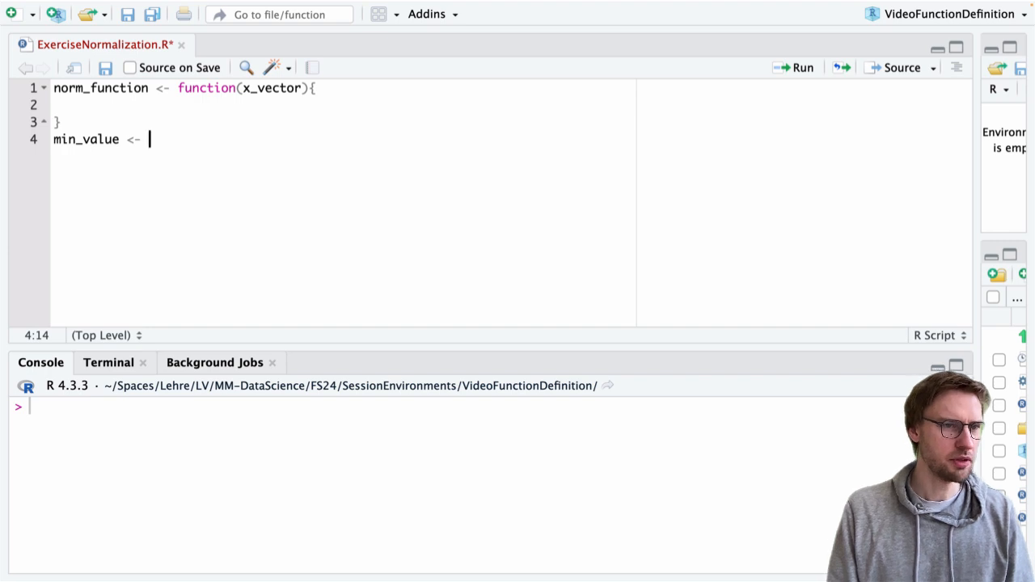
{"action": "type", "text": "min"}
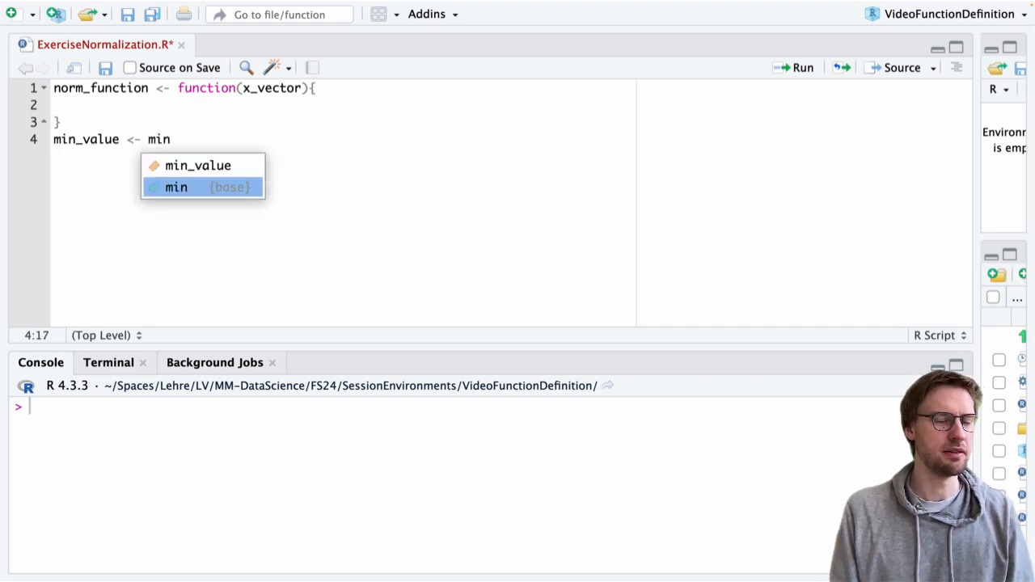
{"action": "type", "text": "(x"}
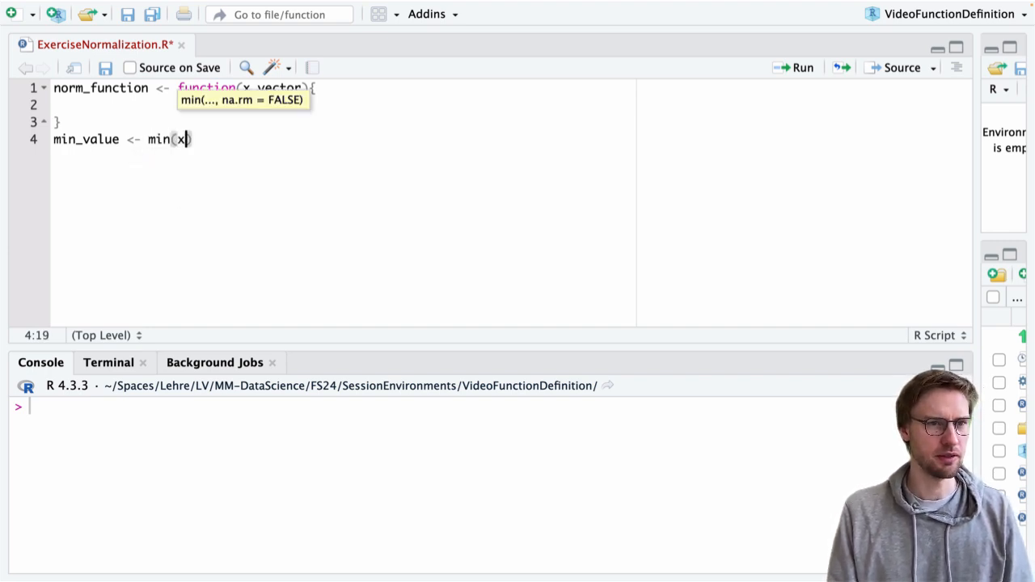
{"action": "type", "text": "_vector"}
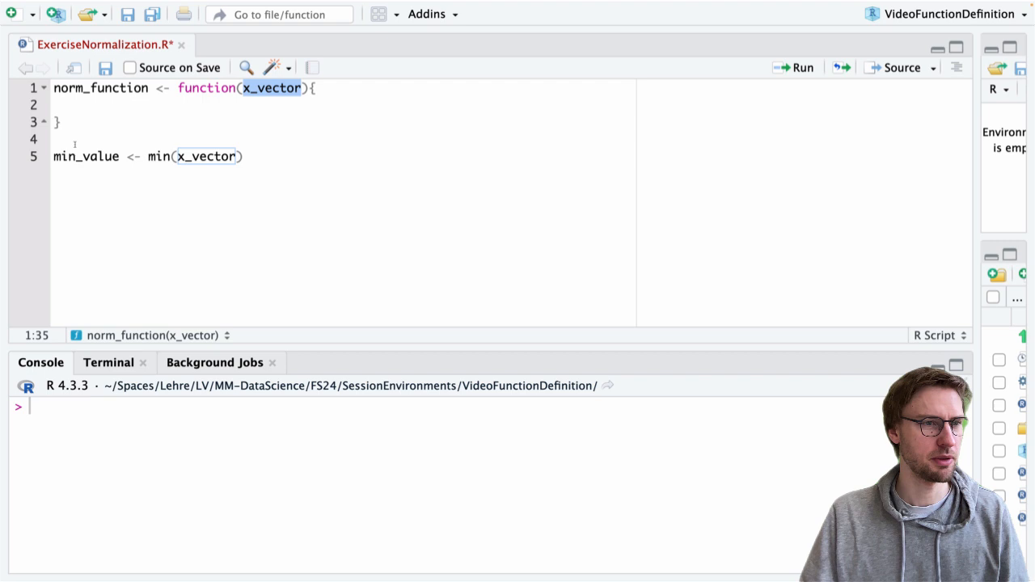
Define the test vector x_vector <- c(1,2,3,4,5).
{"action": "type", "text": "x_vector"}
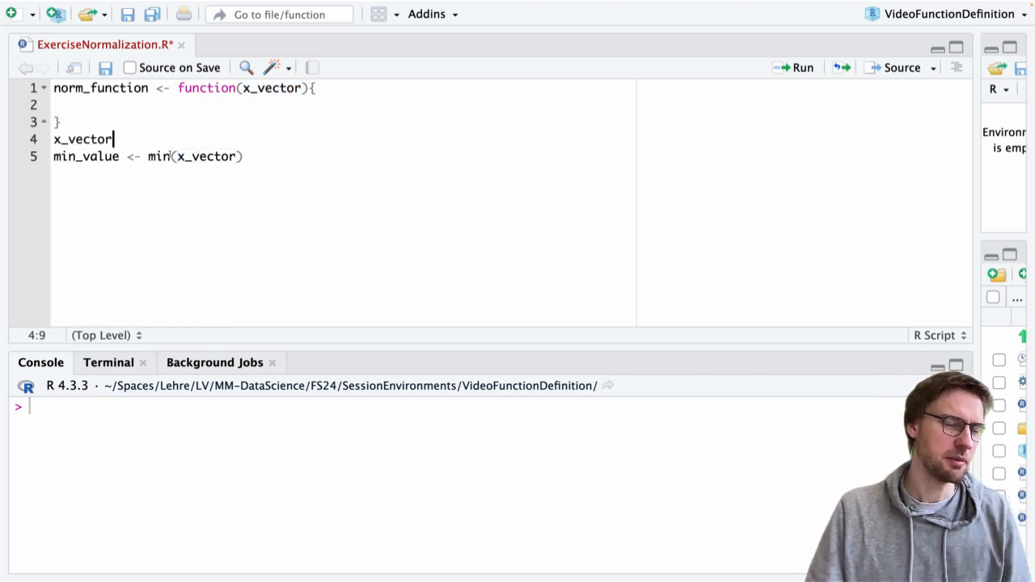
{"action": "type", "text": "<-"}
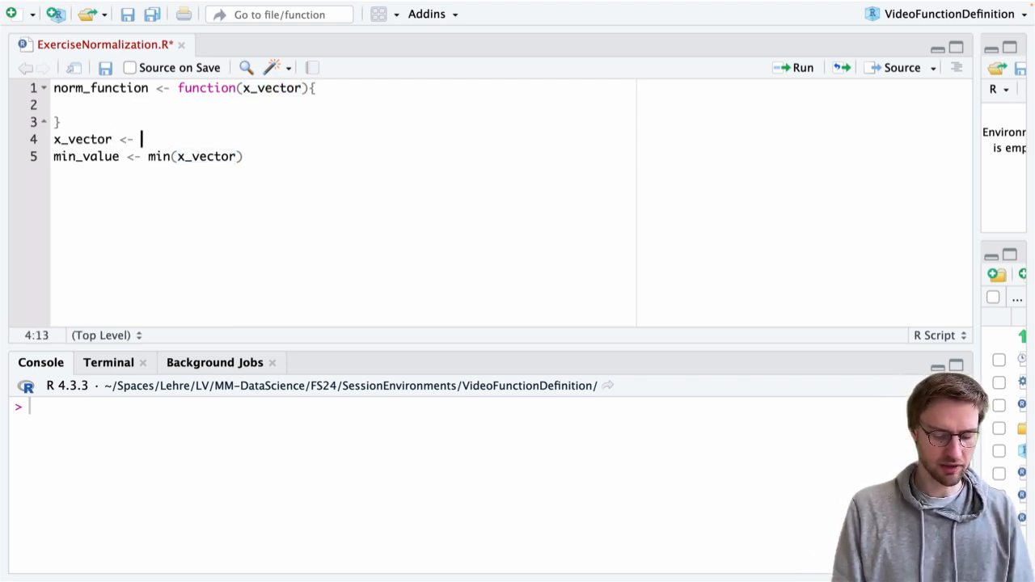
{"action": "type", "text": "c(1,2,3,4,5"}
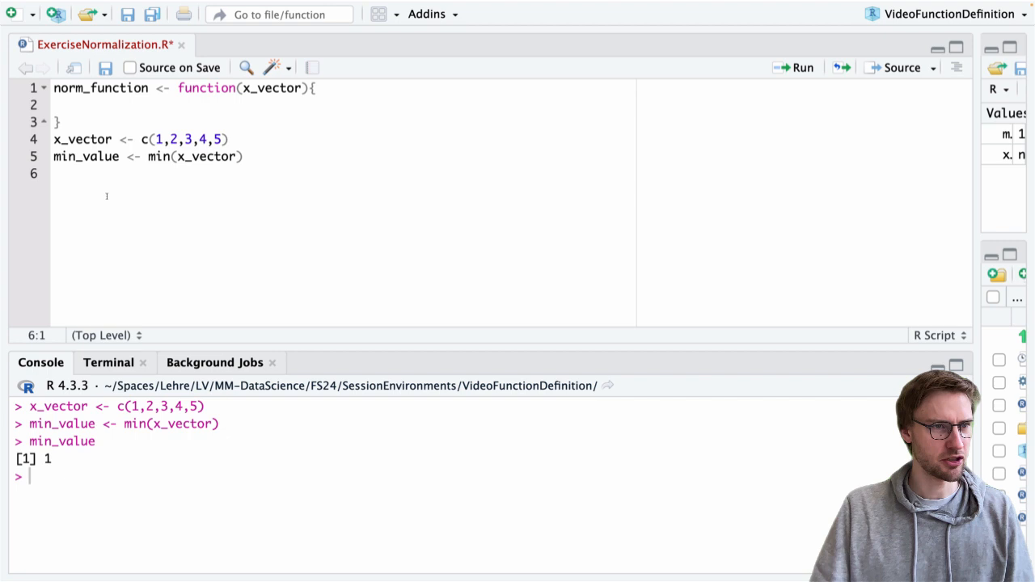
Write max_value <- max(x_vector) and run it so the console shows 5.
{"action": "type", "text": "max"}
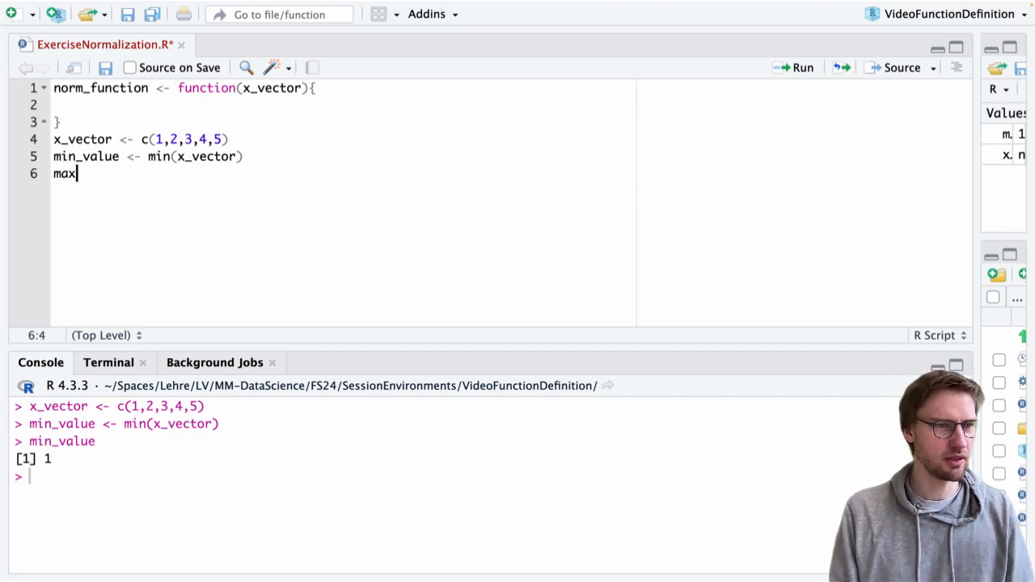
{"action": "type", "text": "_value"}
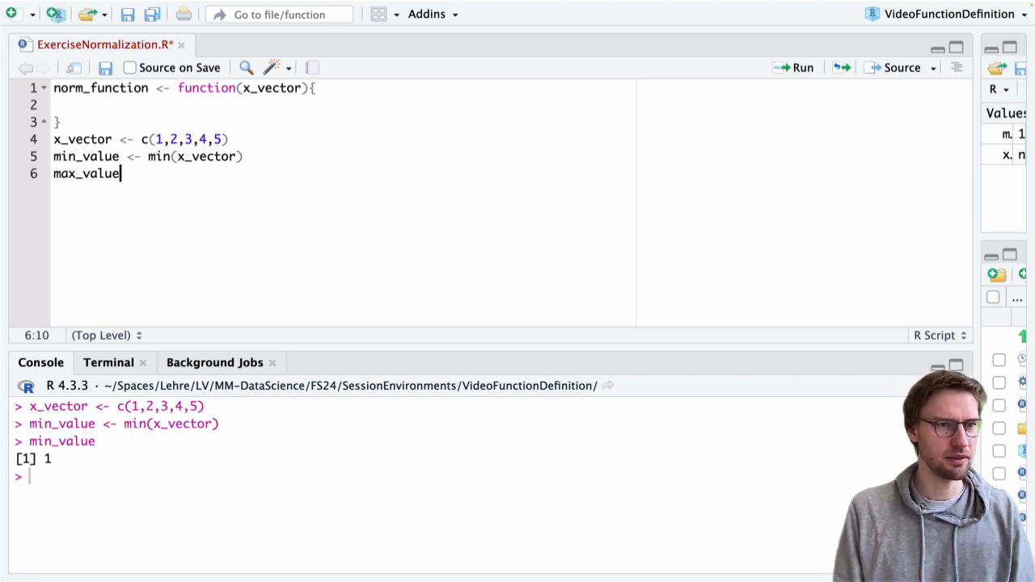
{"action": "type", "text": "<-"}
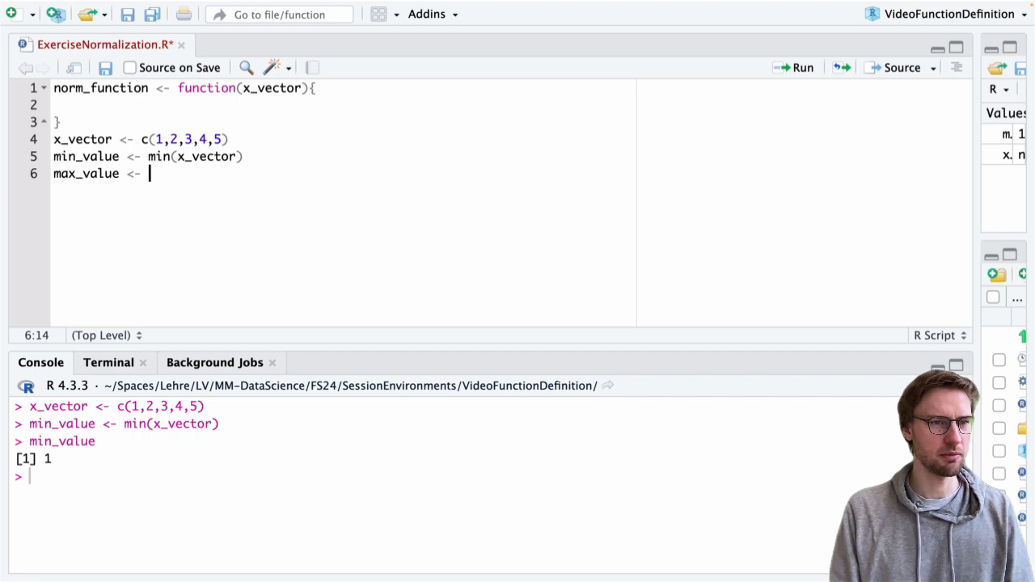
{"action": "type", "text": "max("}
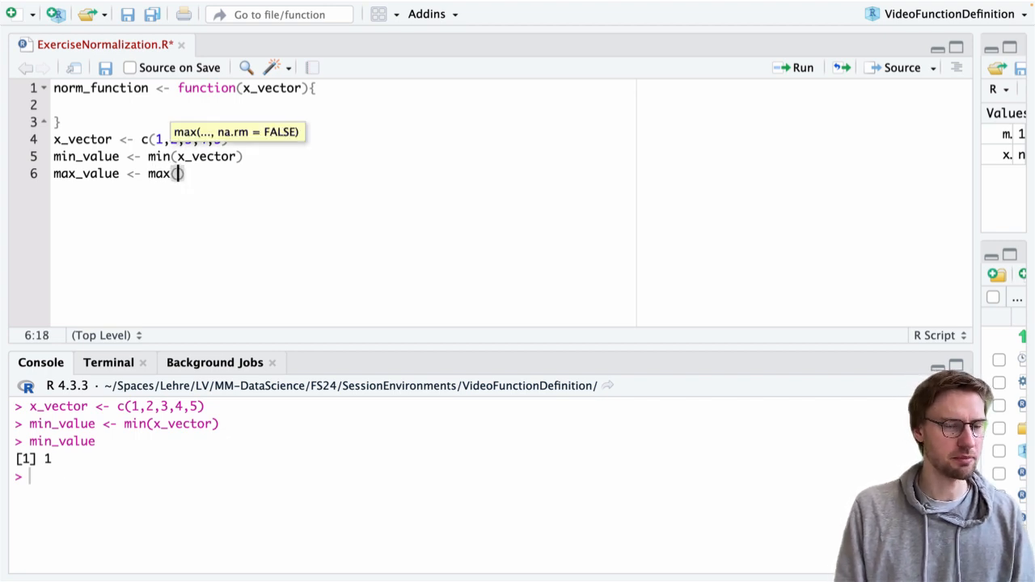
{"action": "type", "text": "x_vector"}
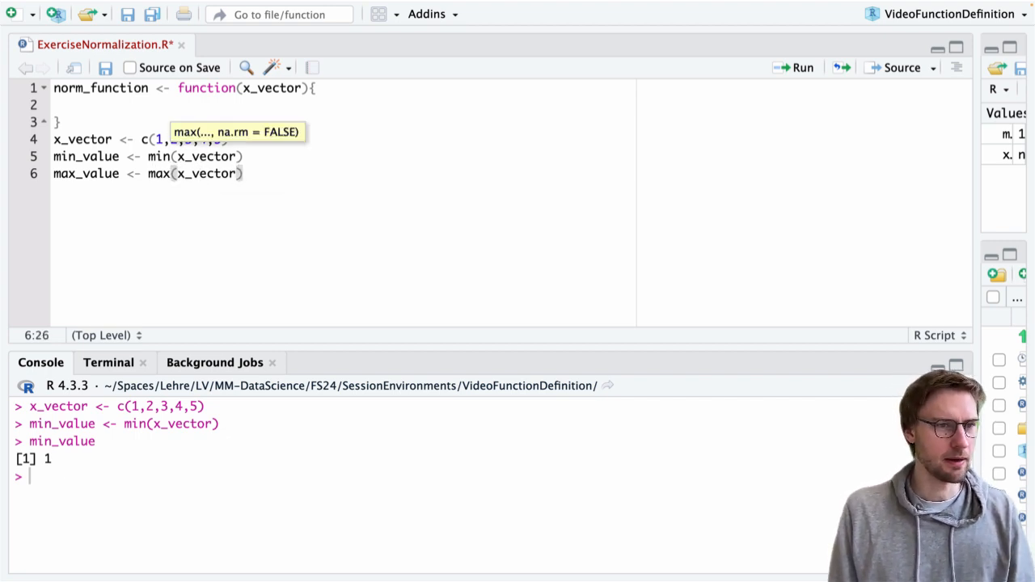
{"action": "key", "text": "Return"}
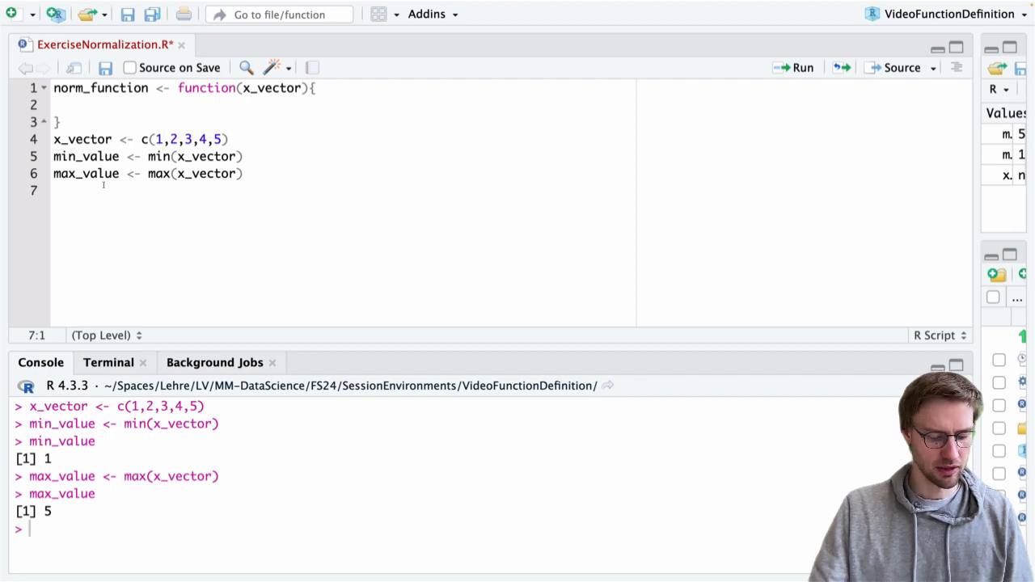
Compute frac_1 <- x_vector - min_value and print frac_1, giving 0 1 2 3 4.
{"action": "type", "text": "frac"}
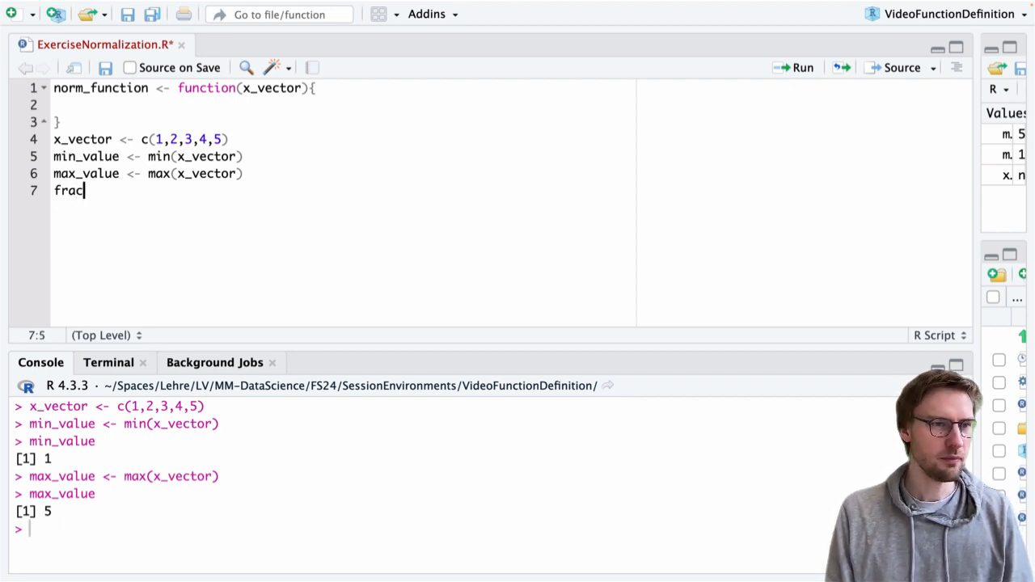
{"action": "type", "text": "_1"}
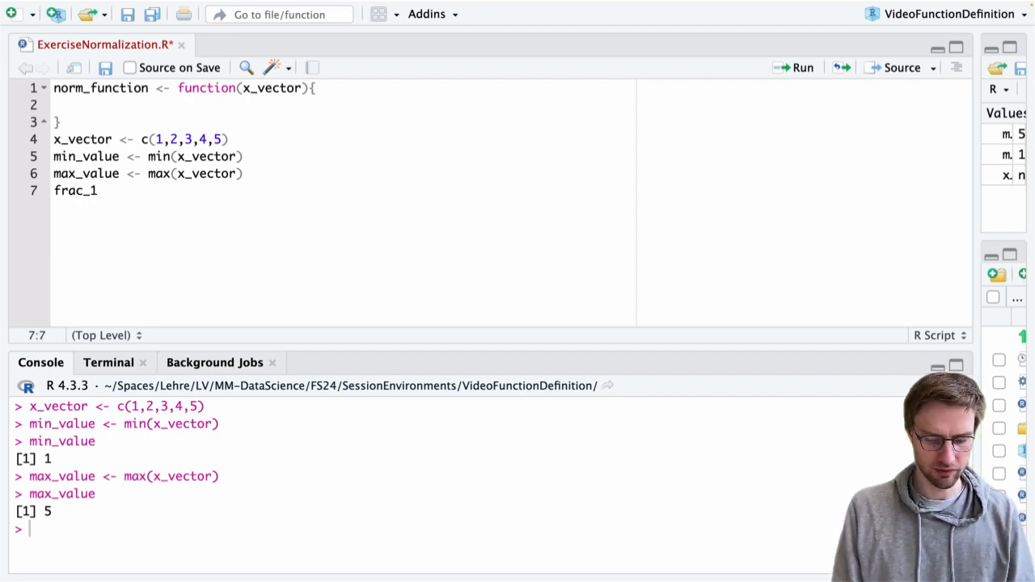
{"action": "type", "text": "<-"}
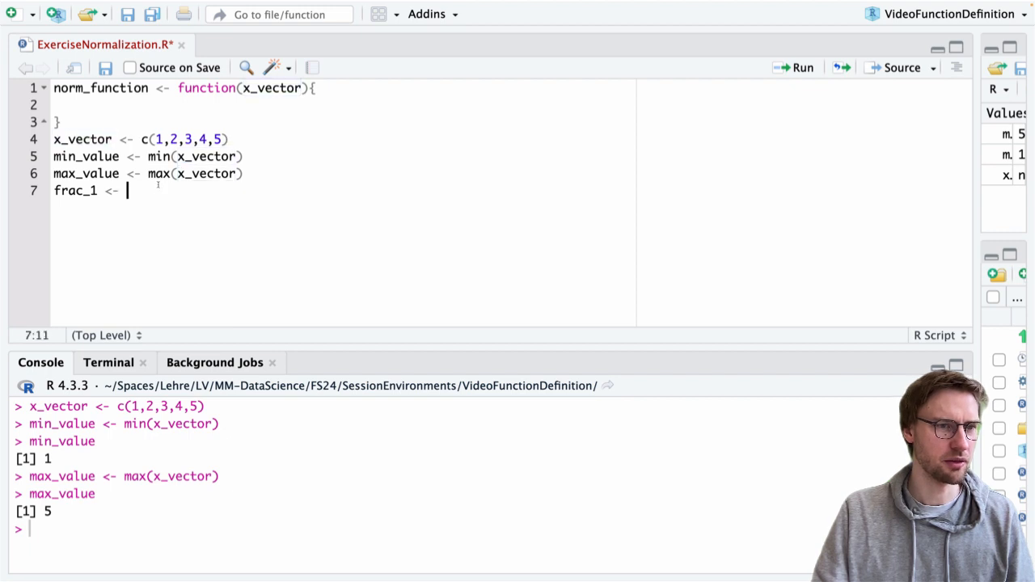
{"action": "type", "text": "x_vector"}
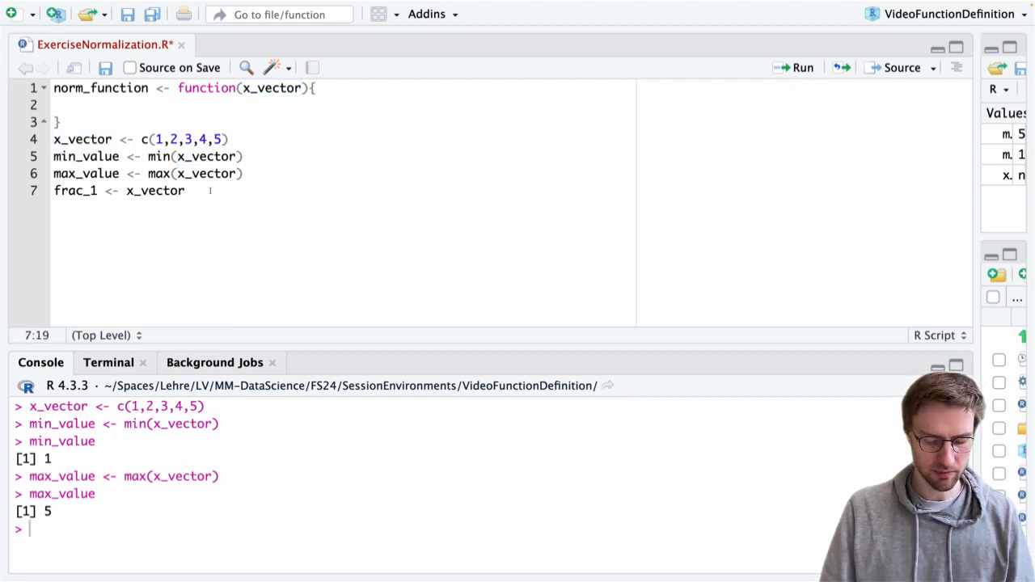
{"action": "type", "text": "- min_value"}
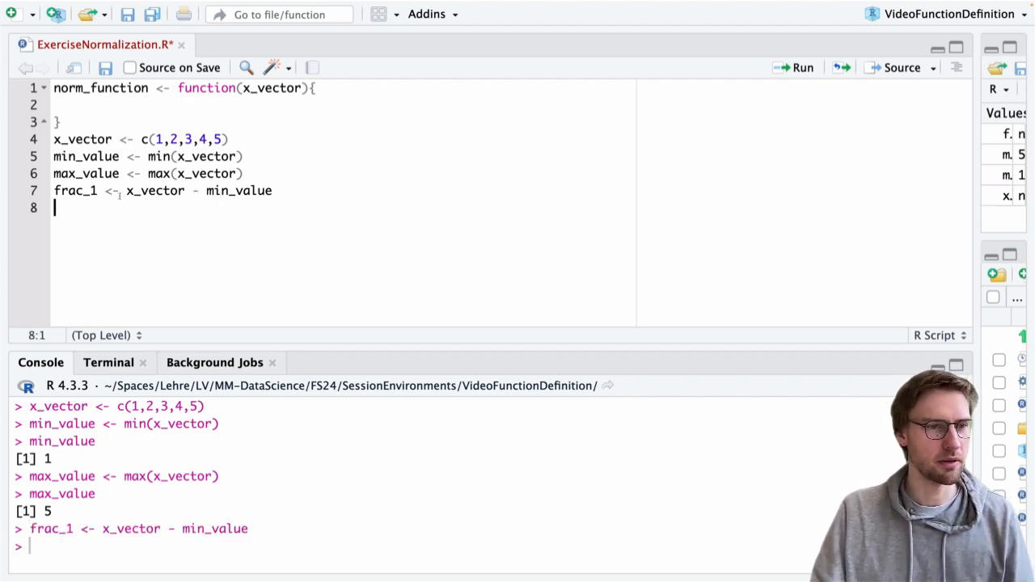
{"action": "type", "text": "frac_1"}
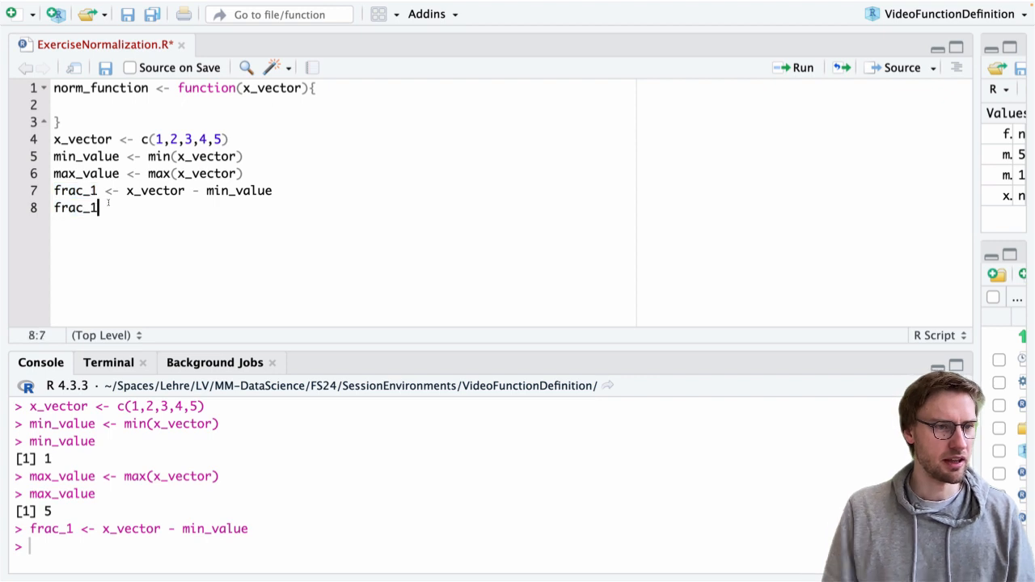
{"action": "key", "text": "enter"}
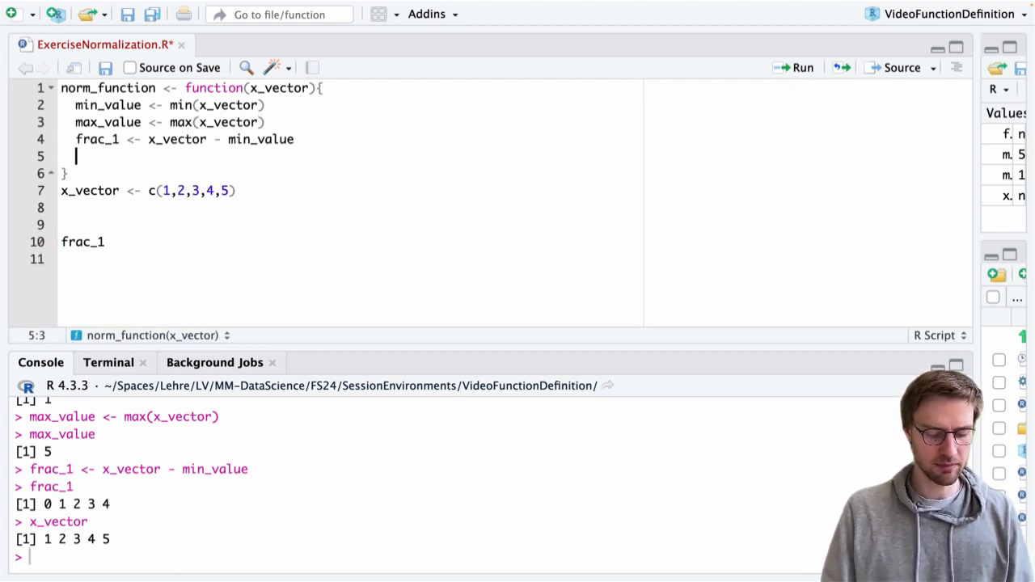
End norm_function with return(frac_1) and delete the leftover test lines below it.
{"action": "type", "text": "return()"}
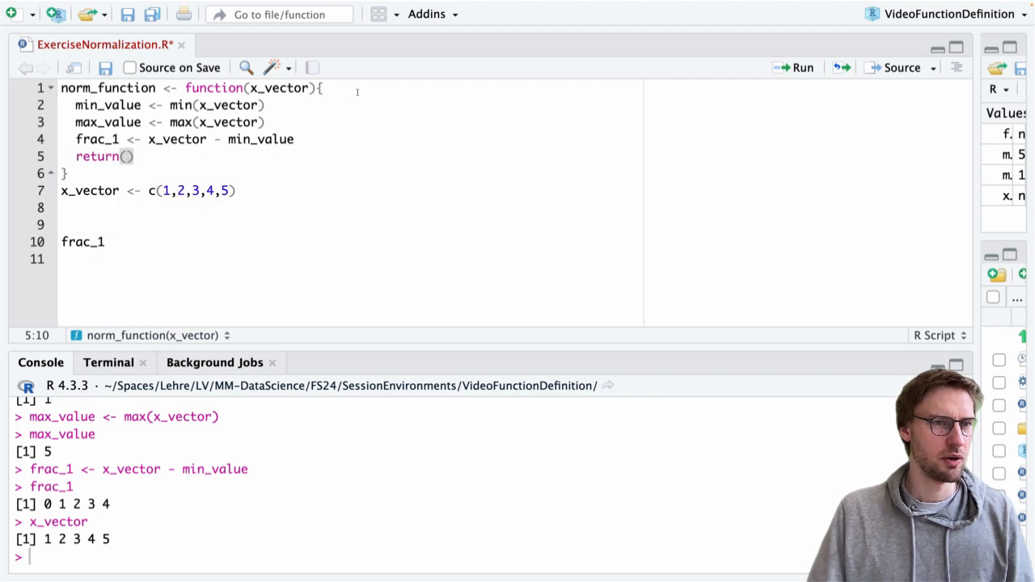
{"action": "double_click", "coordinate": [98, 139]}
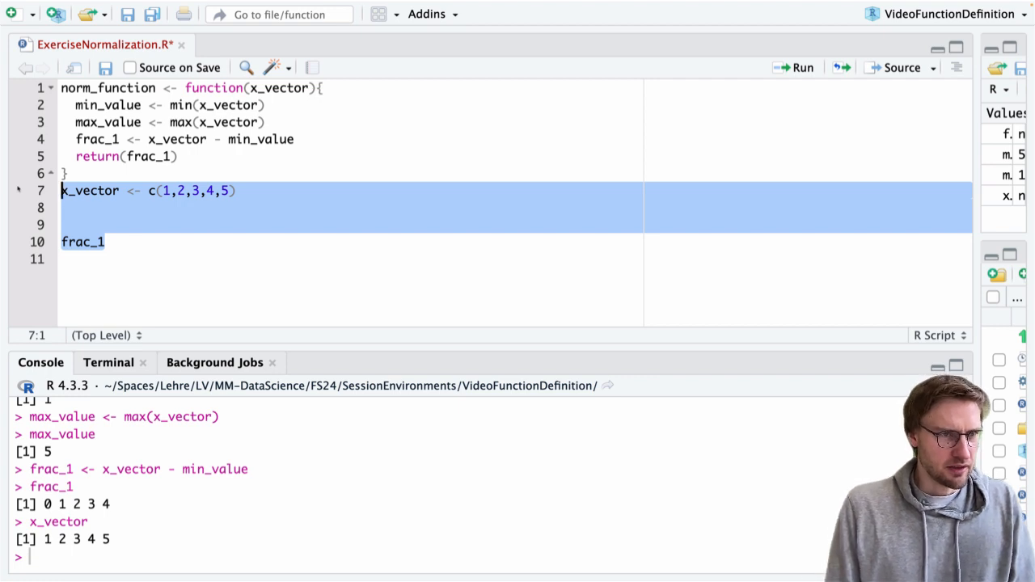
{"action": "key", "text": "Delete"}
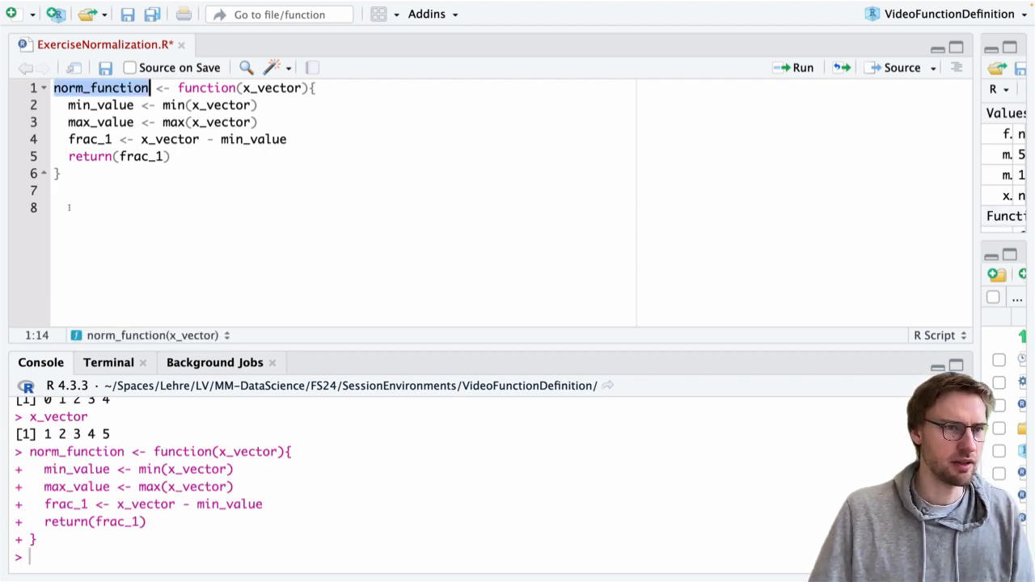
Add example_vector <- c(1,2,3,4) and a norm_function call, run both, then revisit the wrong argument.
{"action": "type", "text": "norm_function"}
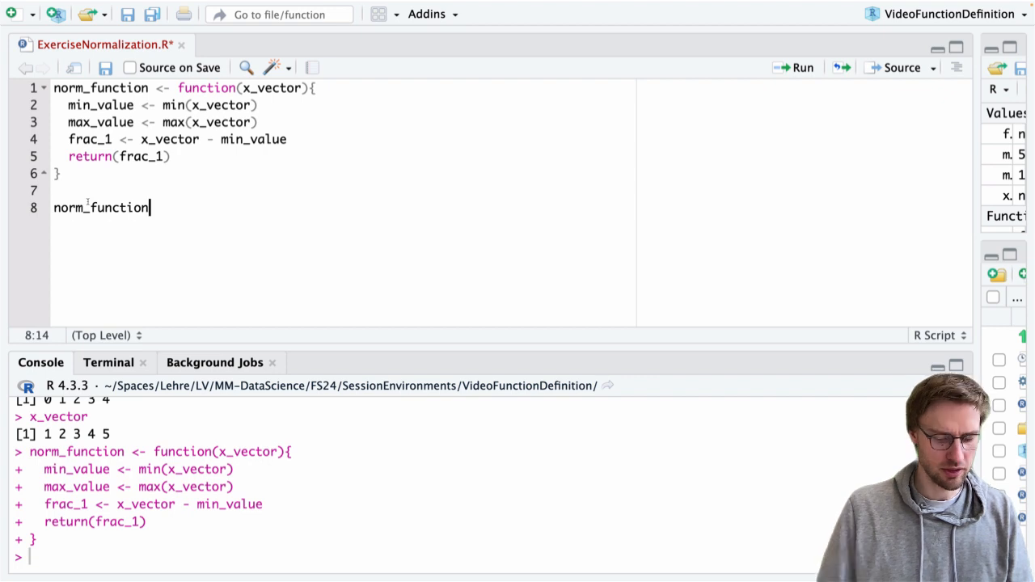
{"action": "type", "text": "()"}
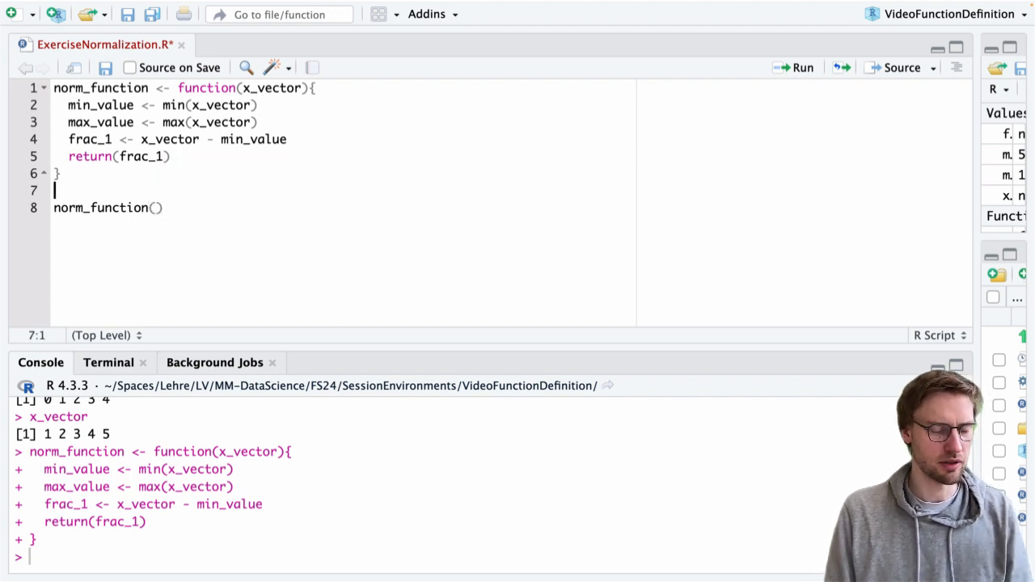
{"action": "type", "text": "example_v"}
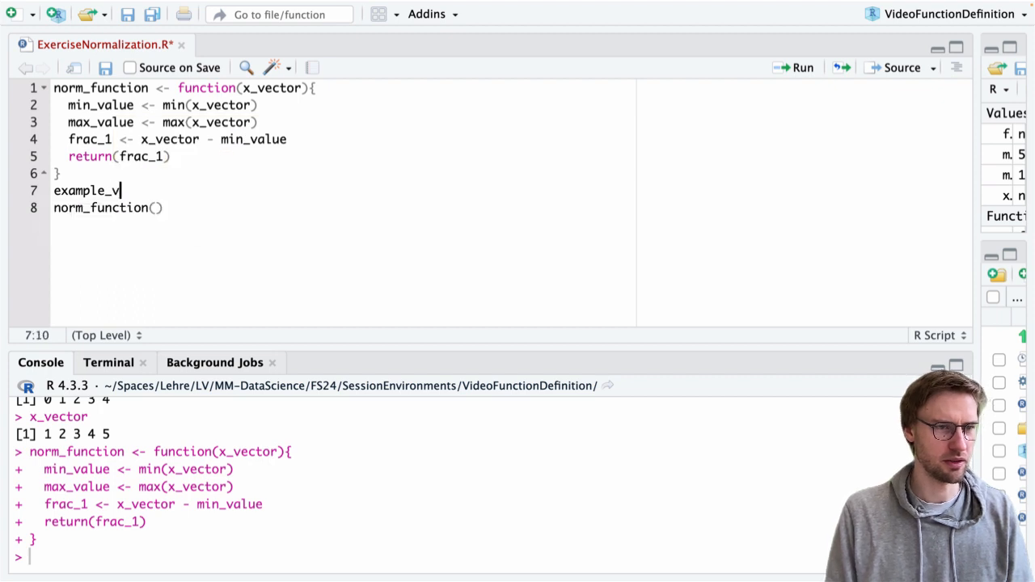
{"action": "type", "text": "ector <-"}
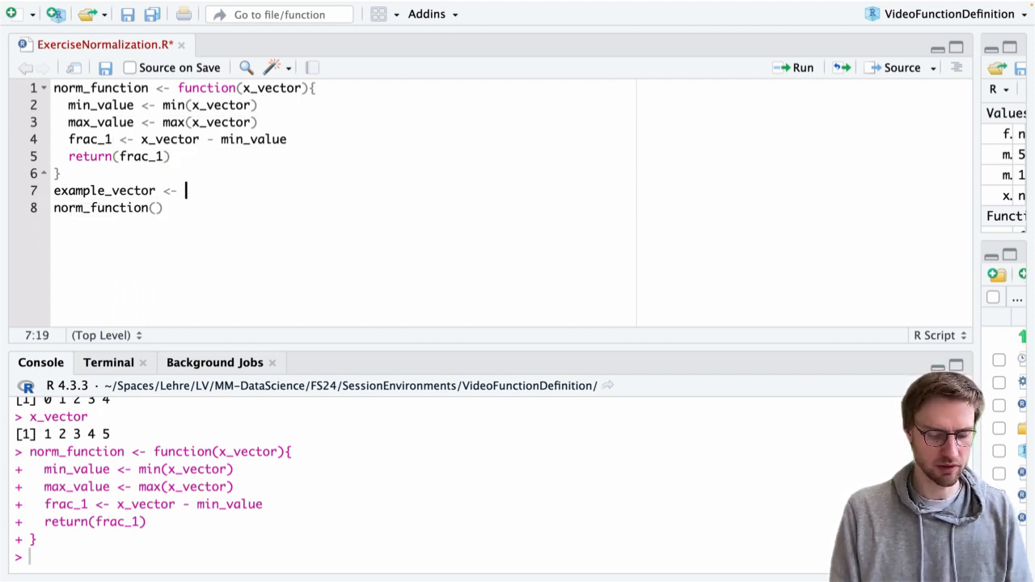
{"action": "type", "text": "c(1,2,3,4)"}
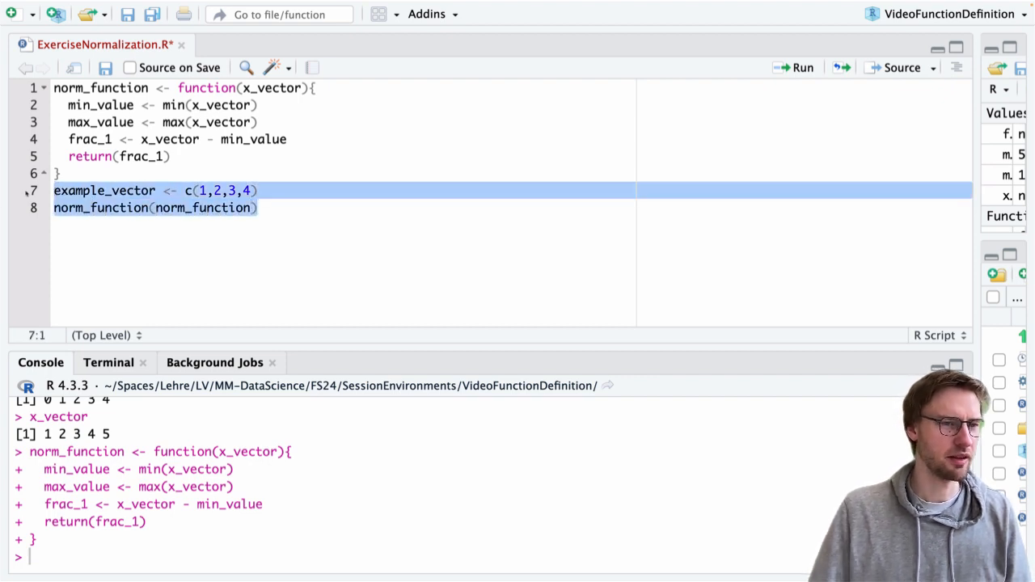
{"action": "left_click", "coordinate": [803, 68]}
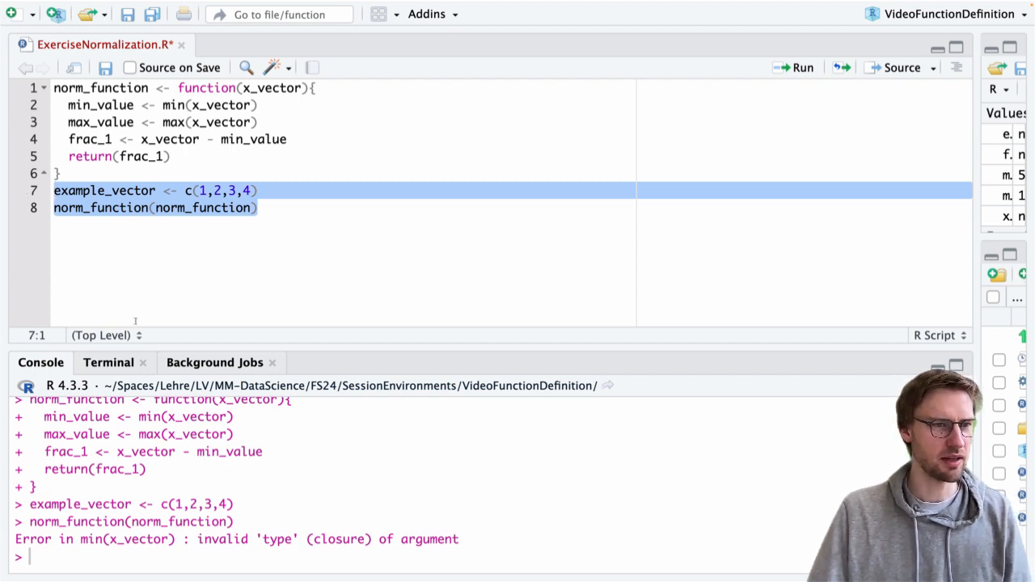
{"action": "left_click", "coordinate": [230, 207]}
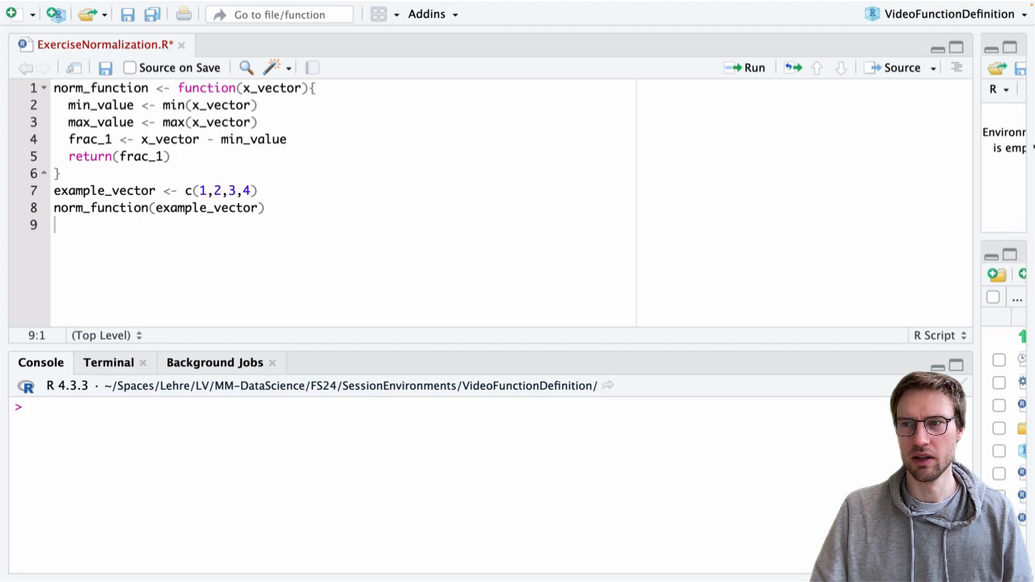
Run the whole script so norm_function(example_vector) prints 0 1 2 3.
{"action": "key", "text": "ctrl+a"}
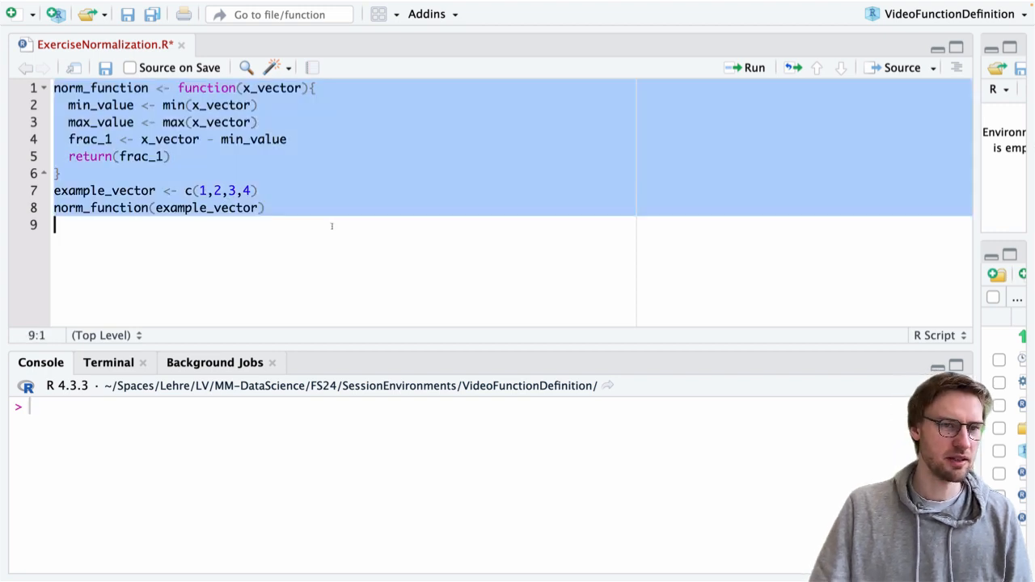
{"action": "left_click", "coordinate": [753, 68]}
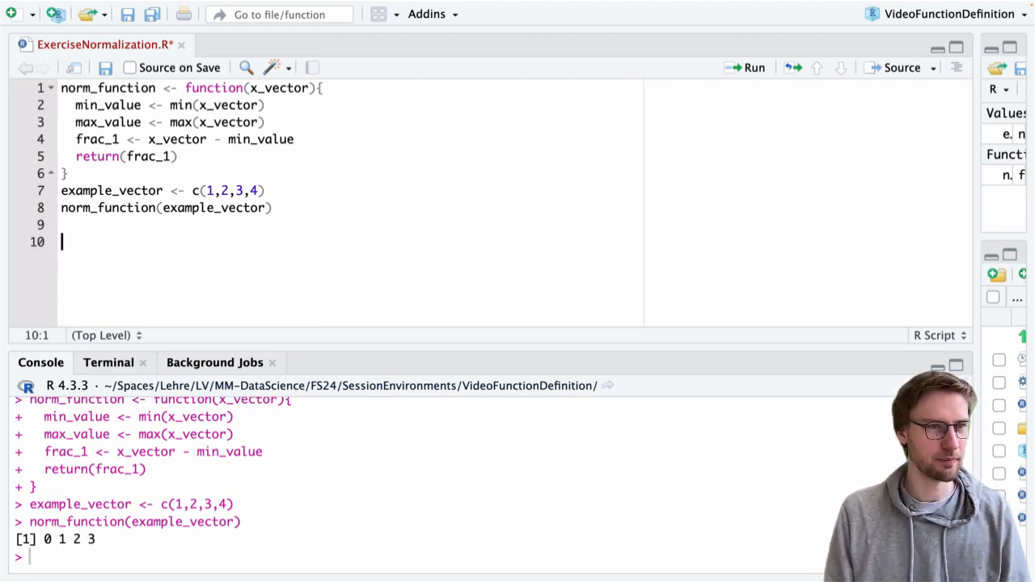
Write frac_2 <- max_value - min_value below the function.
{"action": "type", "text": "frac_2"}
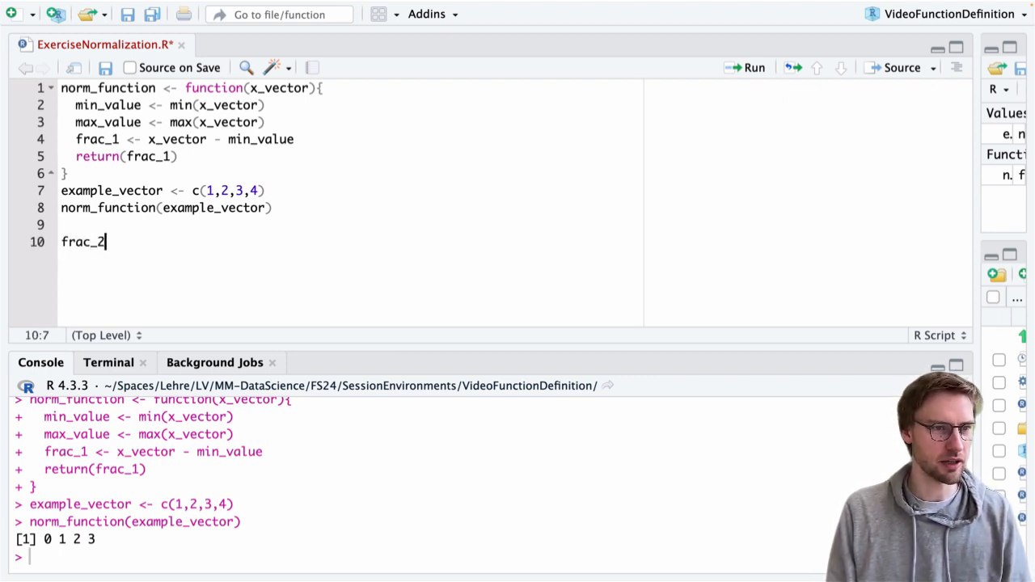
{"action": "type", "text": "<-"}
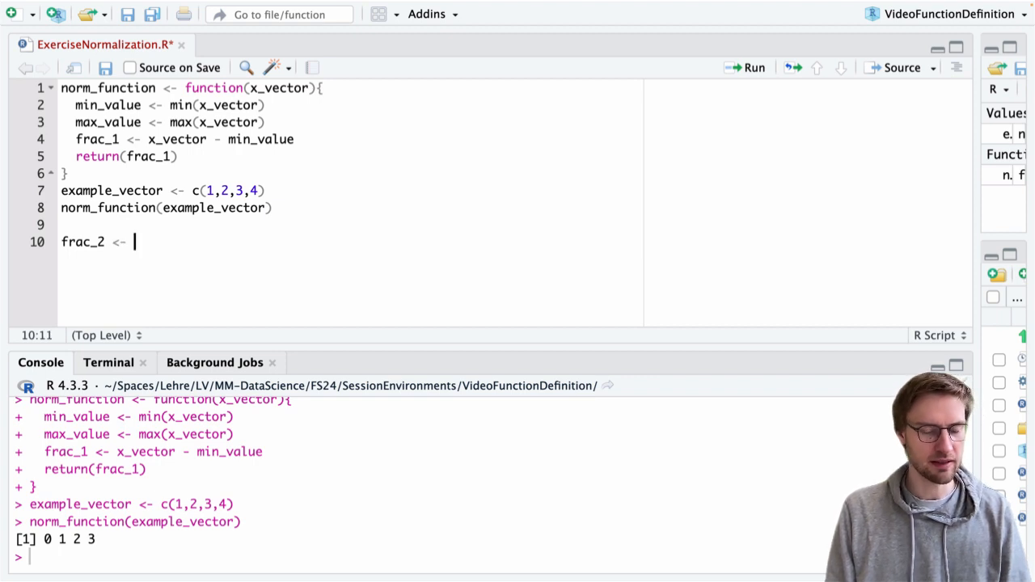
{"action": "type", "text": "ma"}
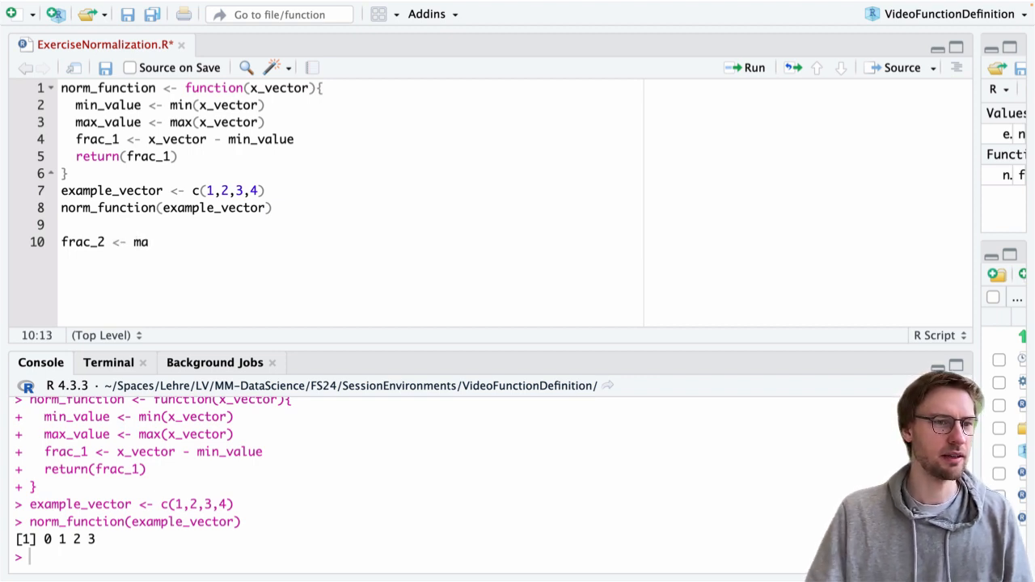
{"action": "double_click", "coordinate": [106, 123]}
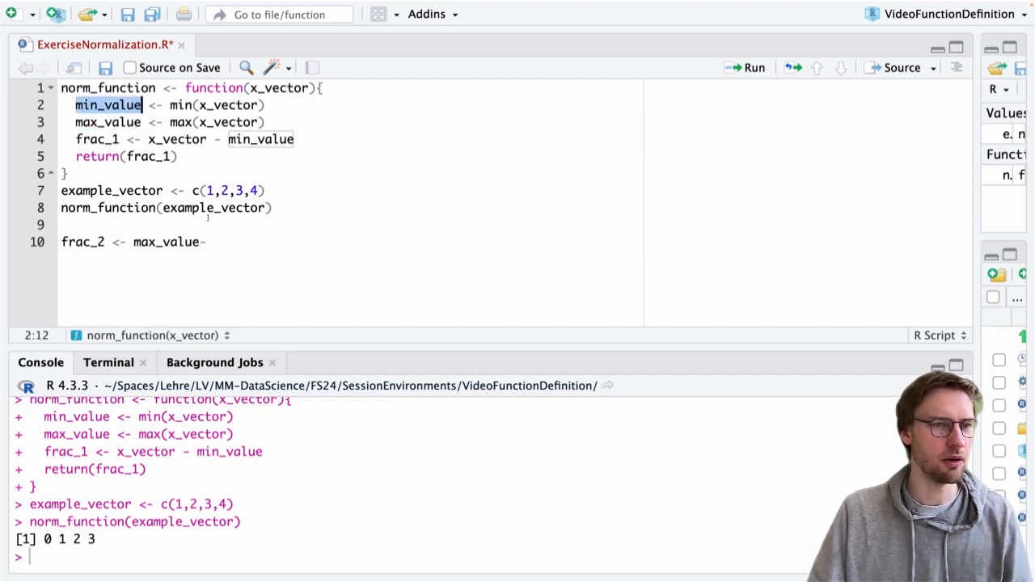
{"action": "type", "text": "min_value"}
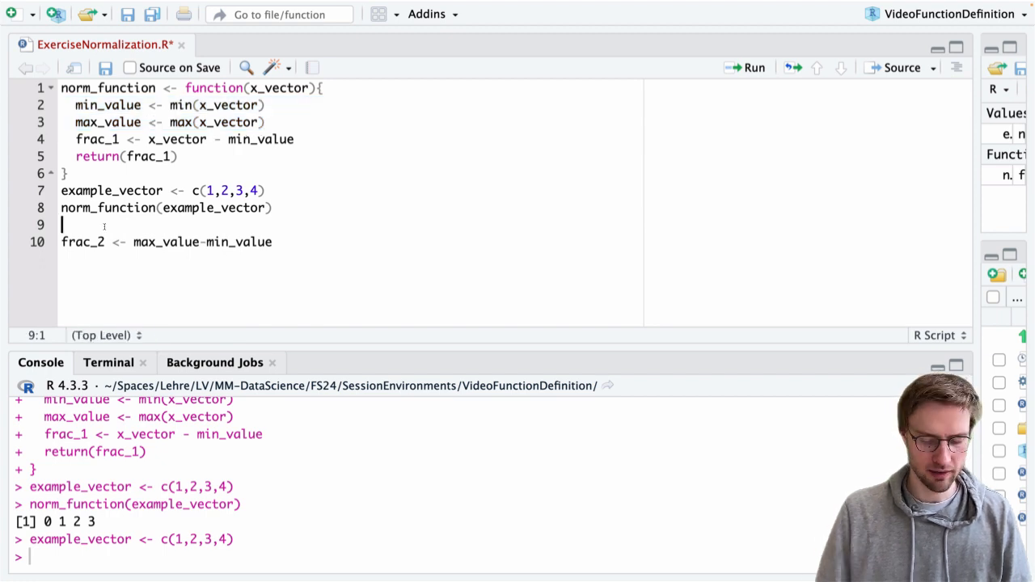
Add min_value and max_value lines on example_vector above frac_2 and run the three lines, giving 3.
{"action": "type", "text": "min_value <- min(x_vector)"}
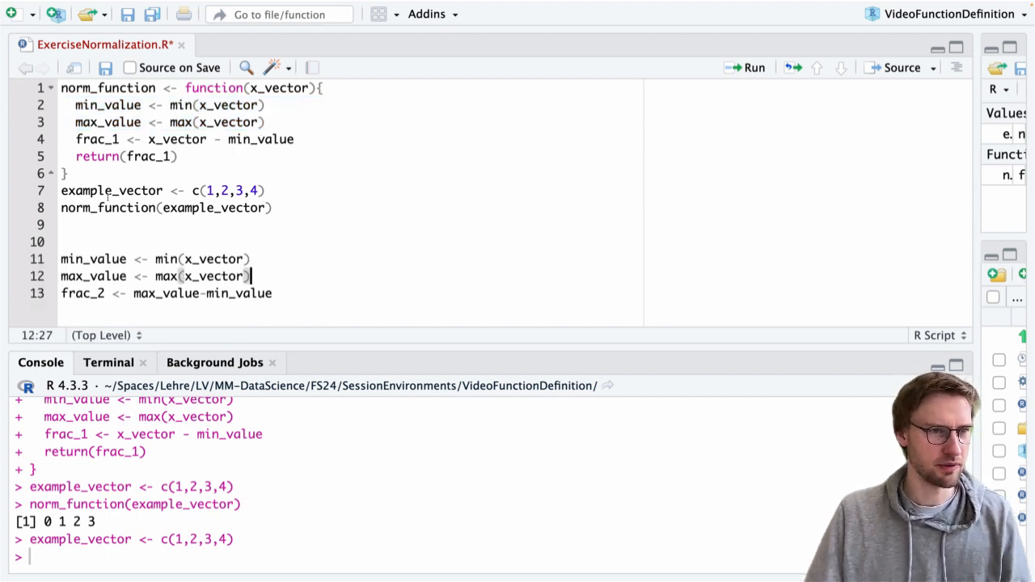
{"action": "double_click", "coordinate": [213, 259]}
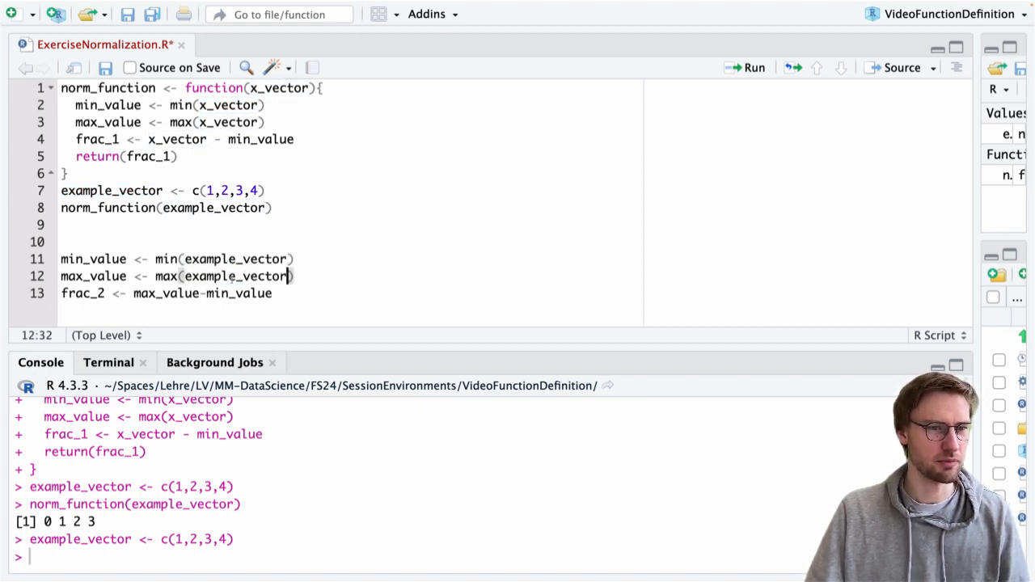
{"action": "left_click_drag", "start_coordinate": [294, 275], "coordinate": [61, 258]}
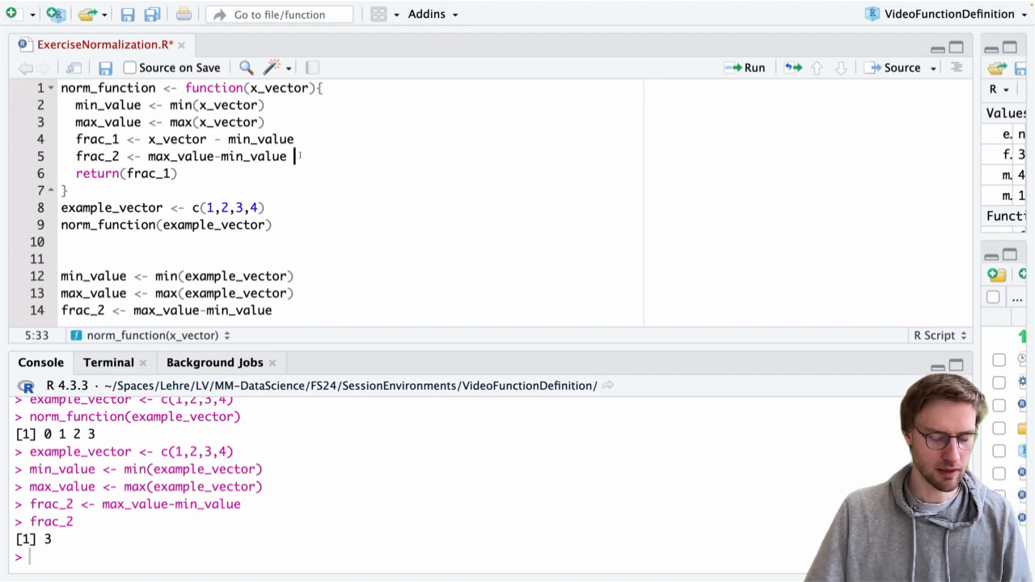
Compute overall_result as frac_1 / frac_2 inside norm_function.
{"action": "type", "text": "overall_"}
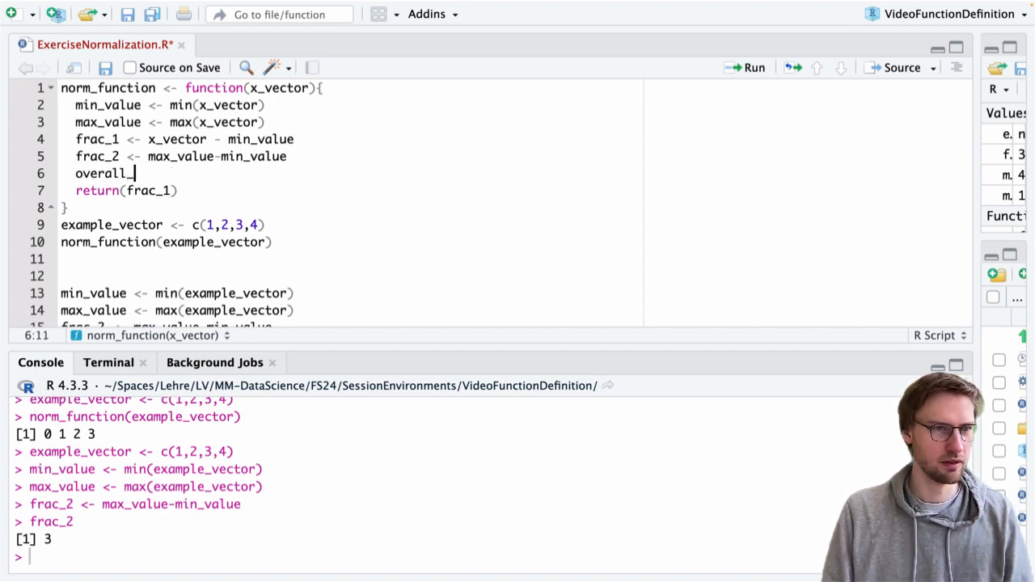
{"action": "type", "text": "result <-"}
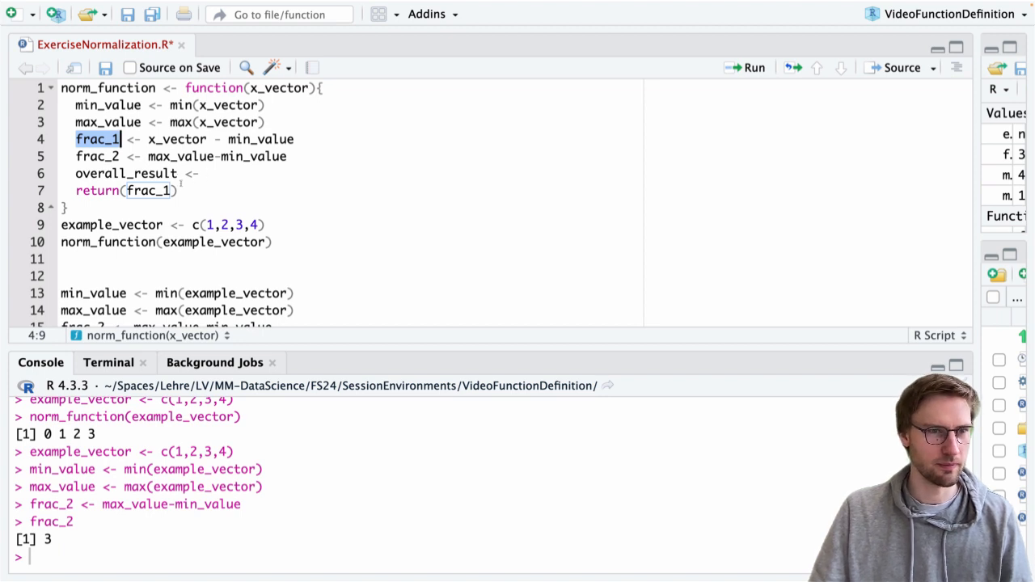
{"action": "type", "text": "frac_1 /"}
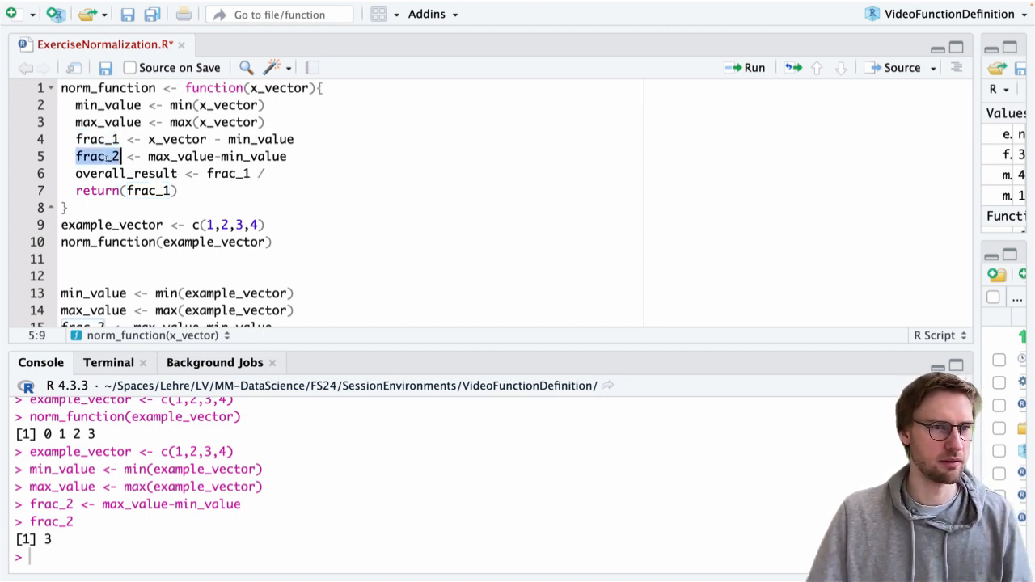
{"action": "type", "text": "frac_2"}
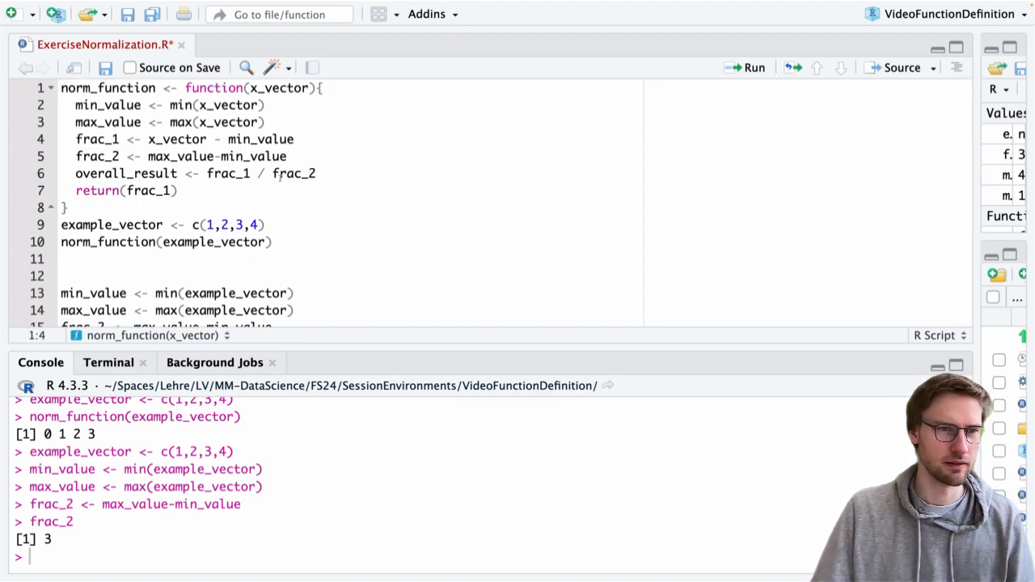
Change the function to return(overall_result), yielding 0, 0.333, 0.667, 1 for example_vector.
{"action": "left_click", "coordinate": [159, 191]}
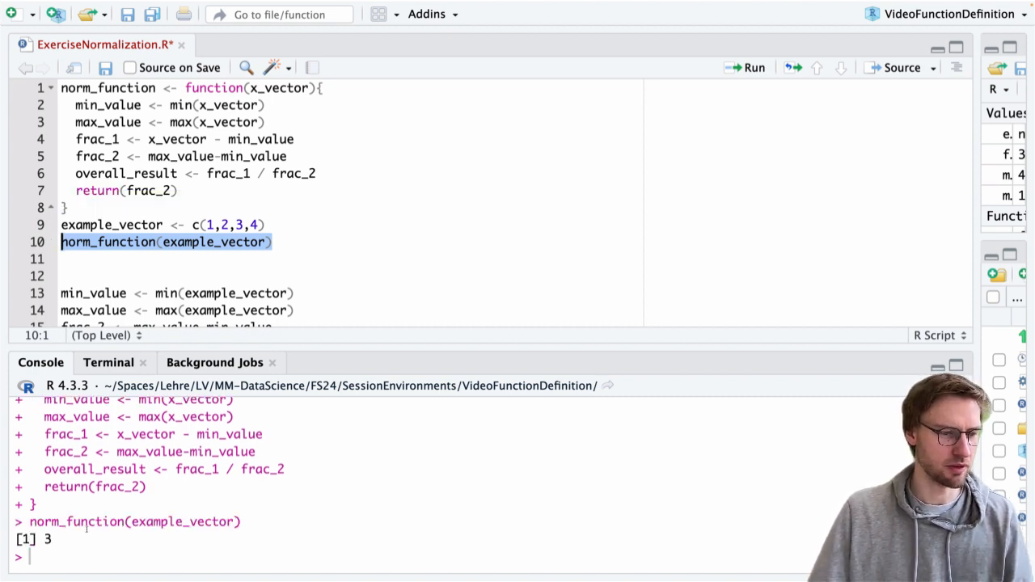
{"action": "scroll", "scroll_direction": "down", "scroll_amount": 3}
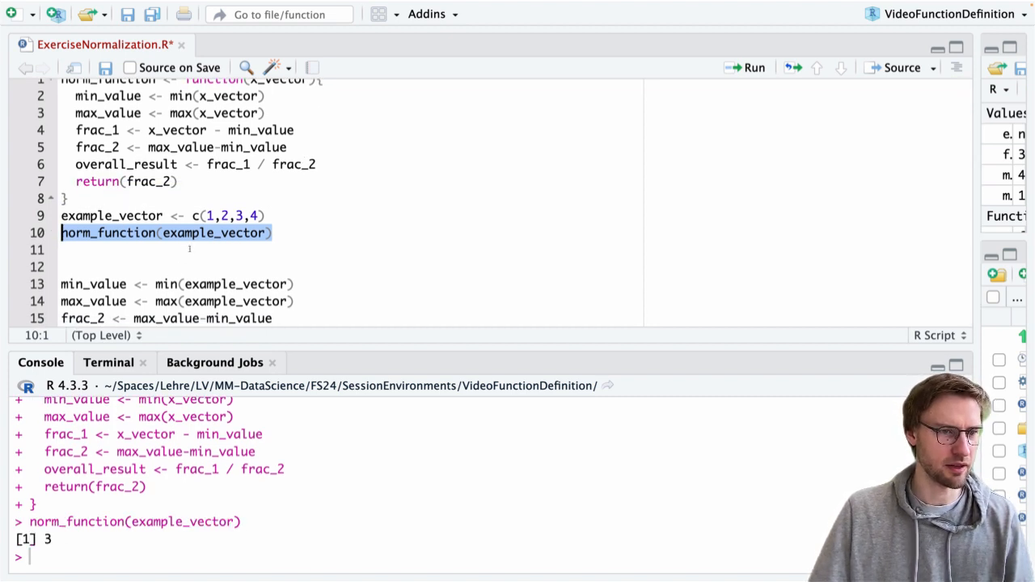
{"action": "left_click", "coordinate": [171, 233]}
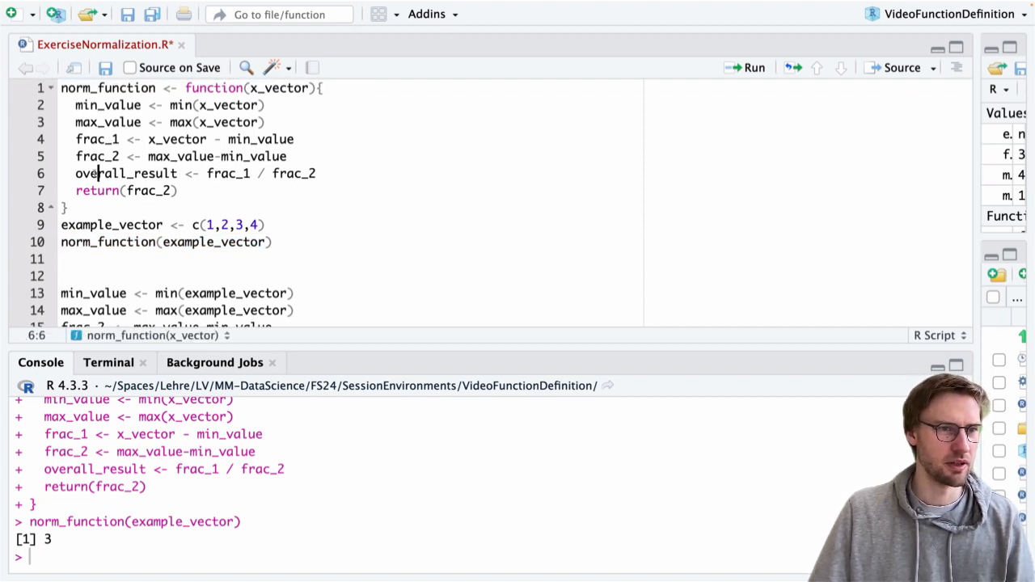
{"action": "type", "text": "overall_result"}
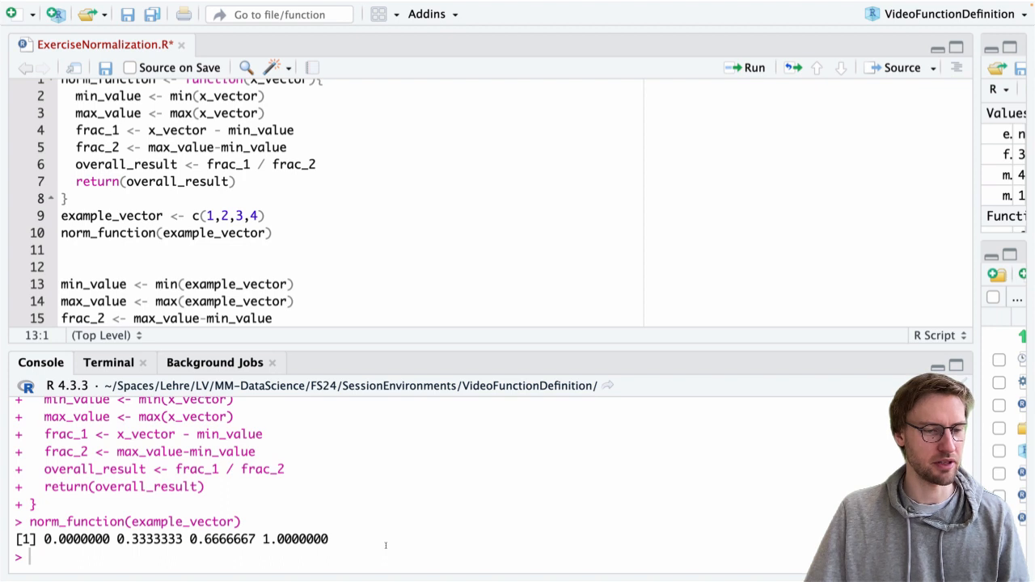
Delete the leftover scratch lines below the call and save the script.
{"action": "left_click", "coordinate": [61, 267]}
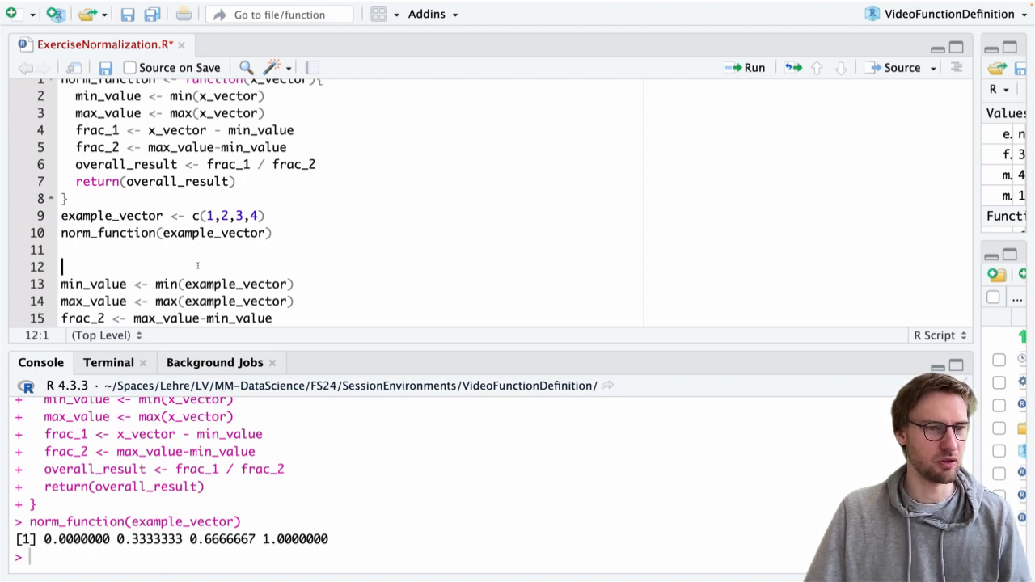
{"action": "left_click_drag", "start_coordinate": [61, 267], "coordinate": [273, 317]}
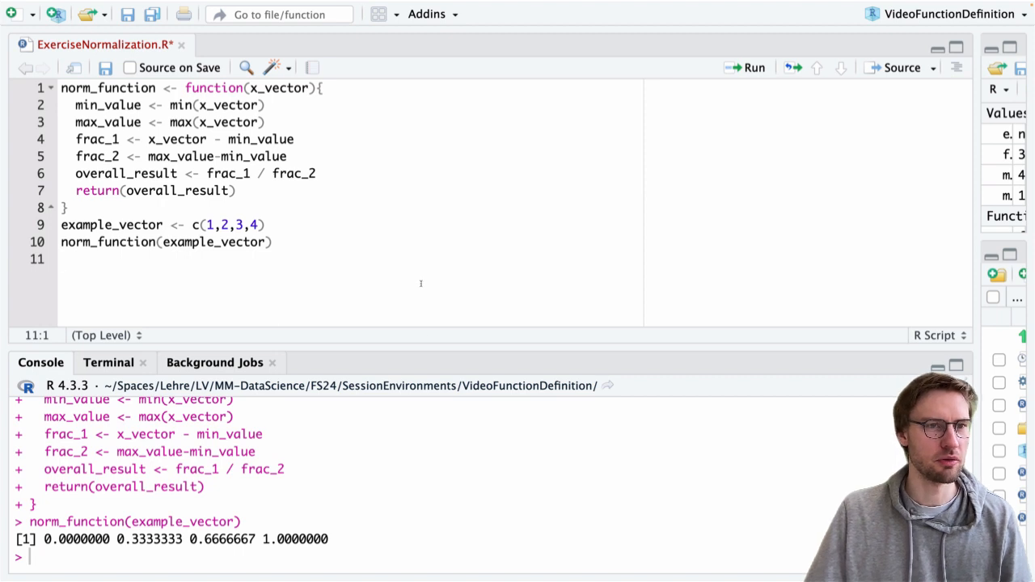
{"action": "key", "text": "ctrl+s"}
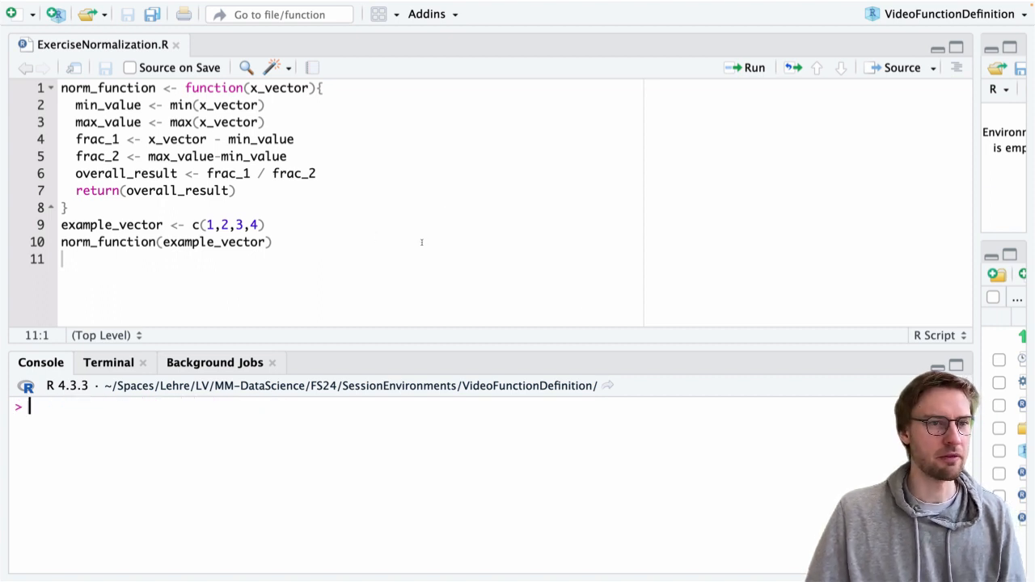
{"action": "mouse_move", "coordinate": [605, 177]}
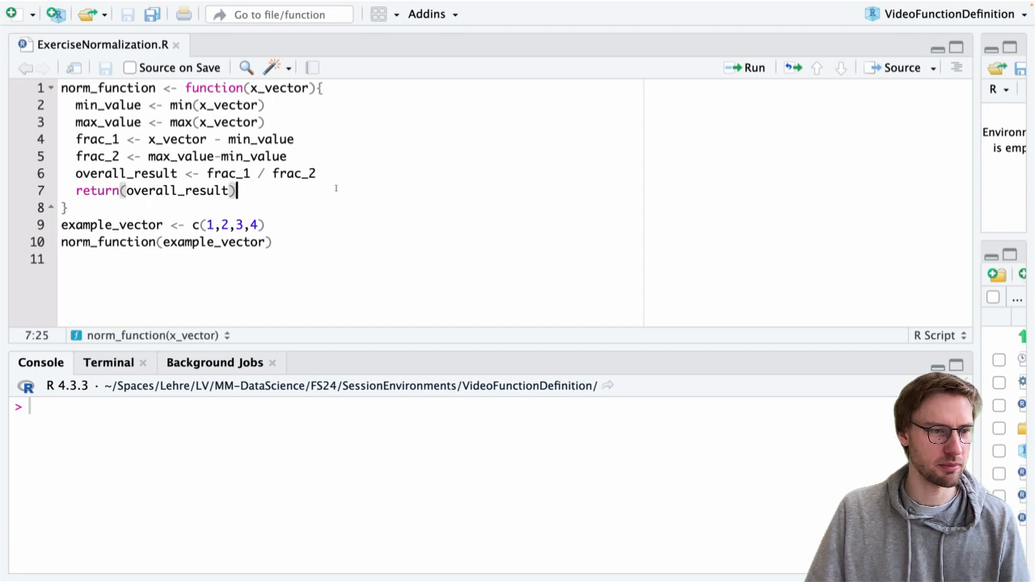
Rerun the whole script, then test norm_function on example_vector c(1,2,3,4,99).
{"action": "key", "text": "ctrl+a"}
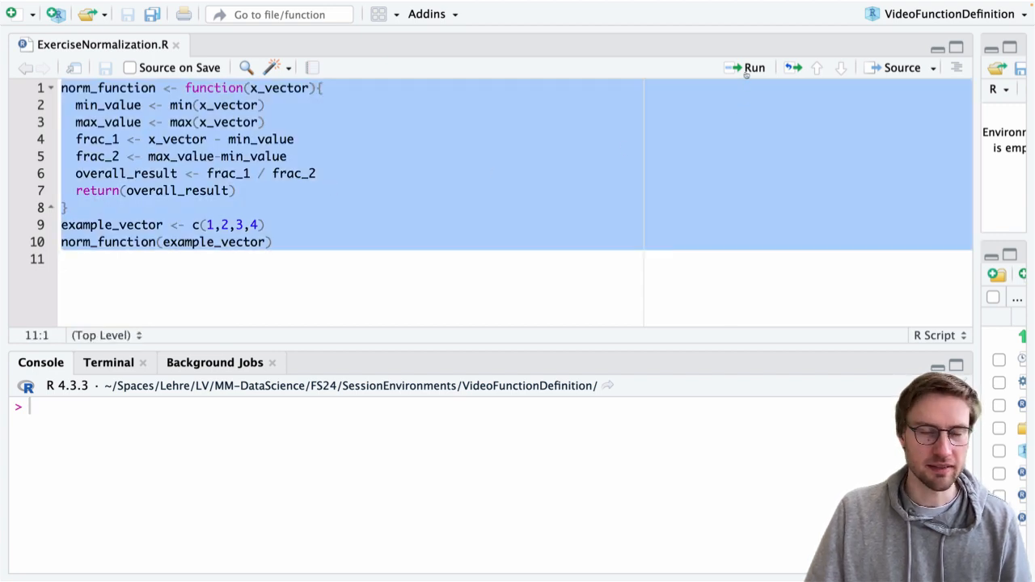
{"action": "left_click", "coordinate": [752, 68]}
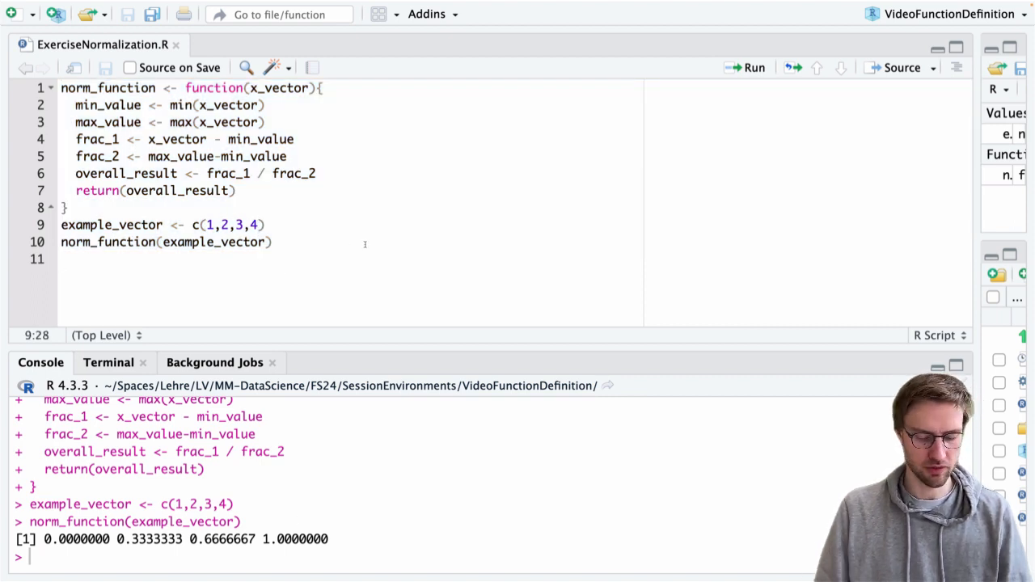
{"action": "type", "text": ",99)"}
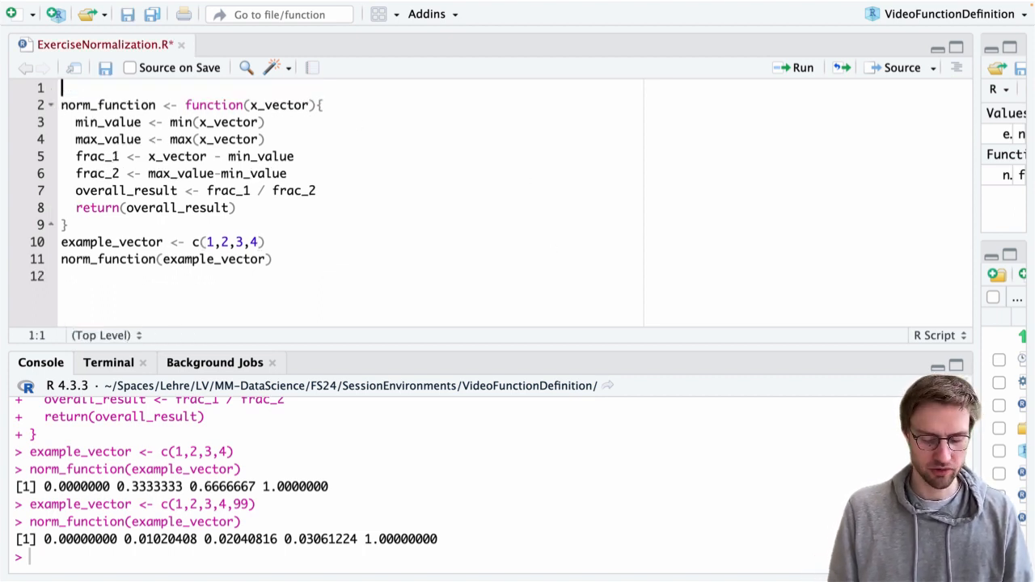
Start the roxygen header: 'Normalizes a vector into 0-1 range'.
{"action": "type", "text": "#'"}
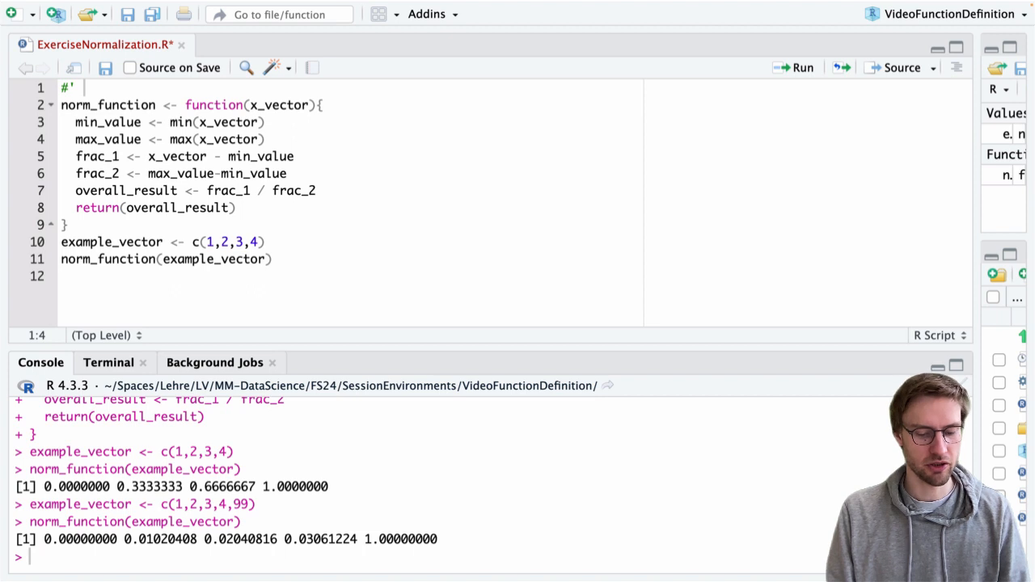
{"action": "type", "text": "Norma"}
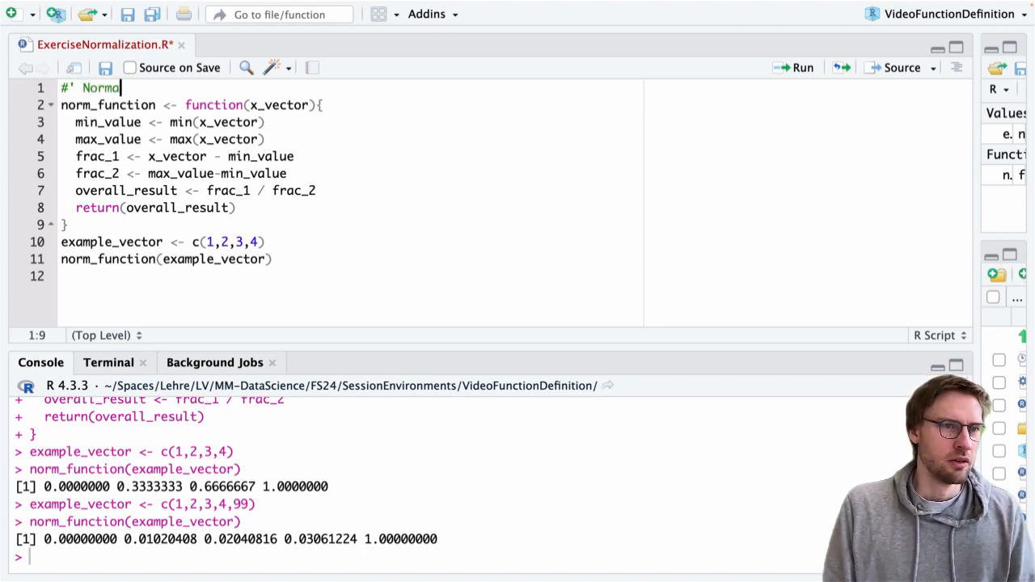
{"action": "type", "text": "lizes a v"}
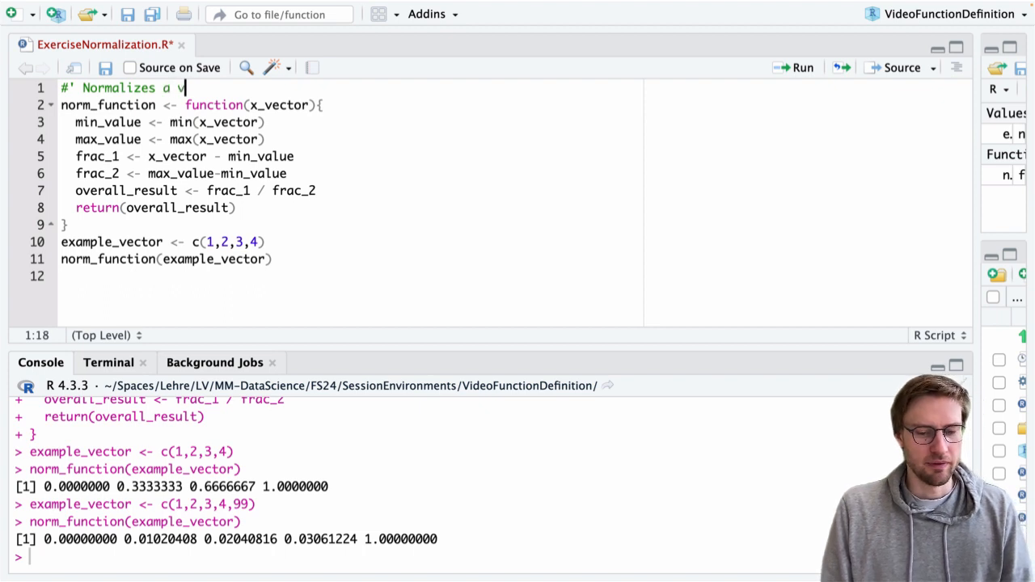
{"action": "type", "text": "ector into"}
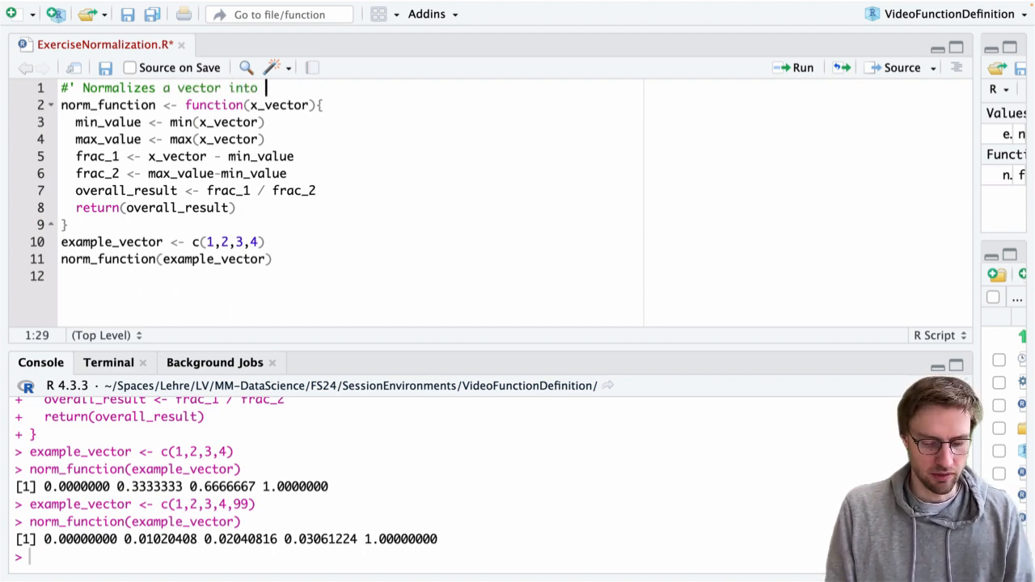
{"action": "type", "text": "0-1 range"}
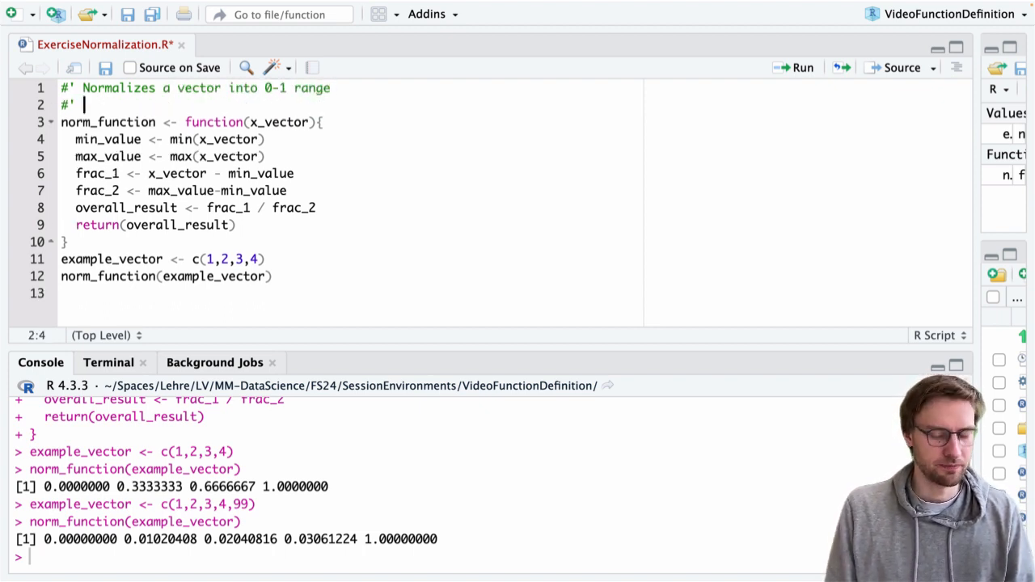
{"action": "type", "text": "@"}
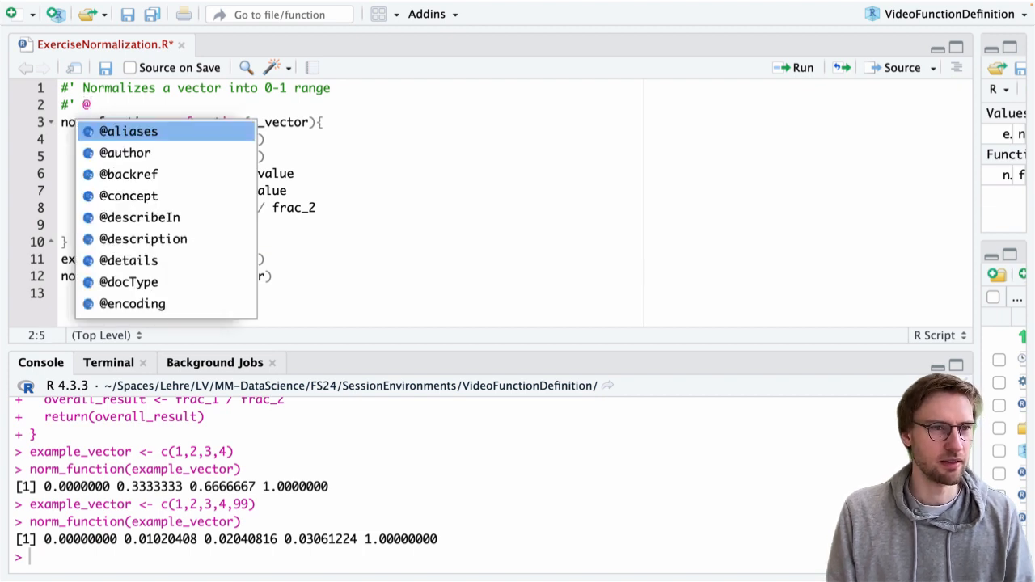
{"action": "type", "text": "param"}
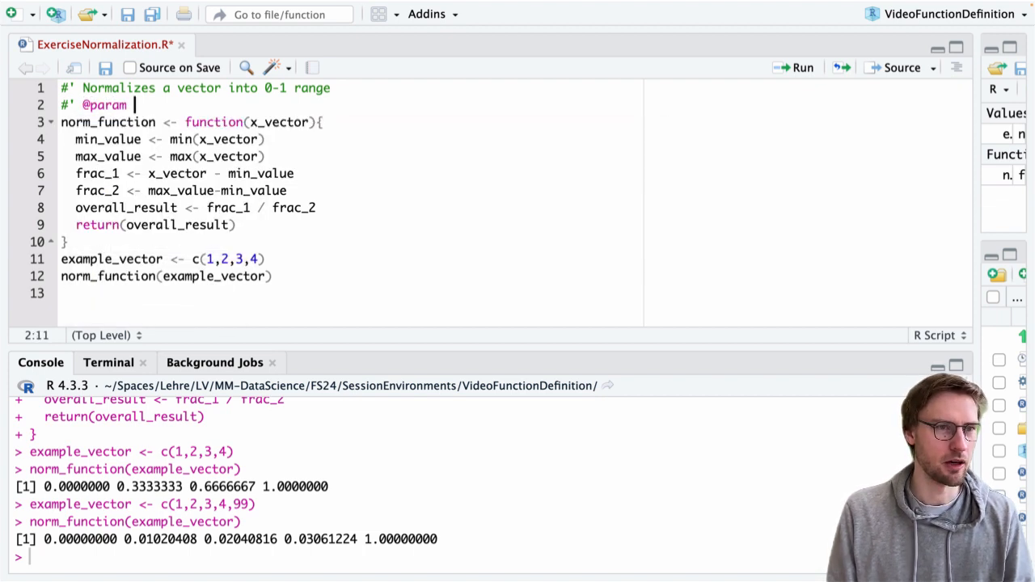
{"action": "type", "text": "x_ce"}
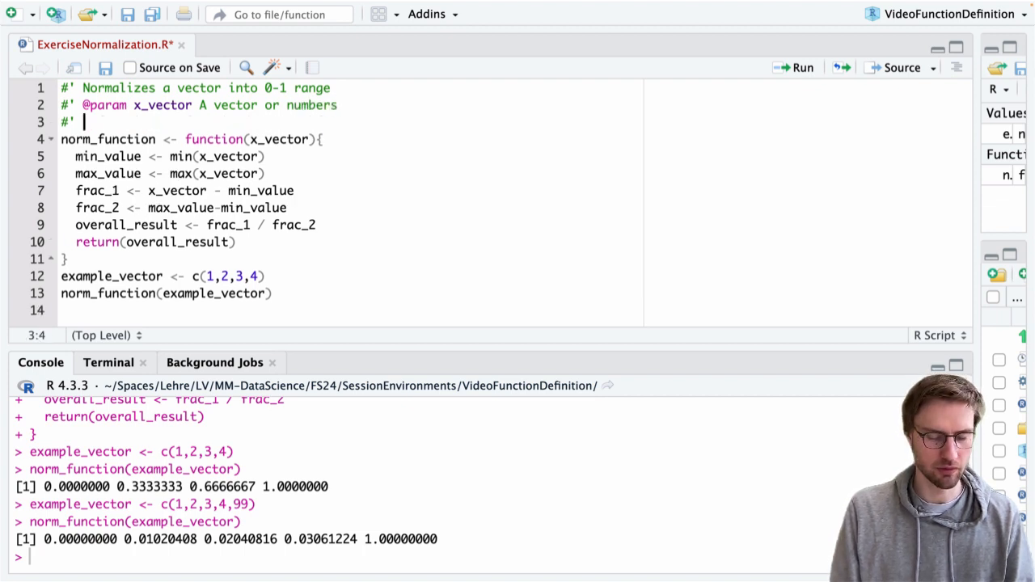
{"action": "type", "text": "@return A vector"}
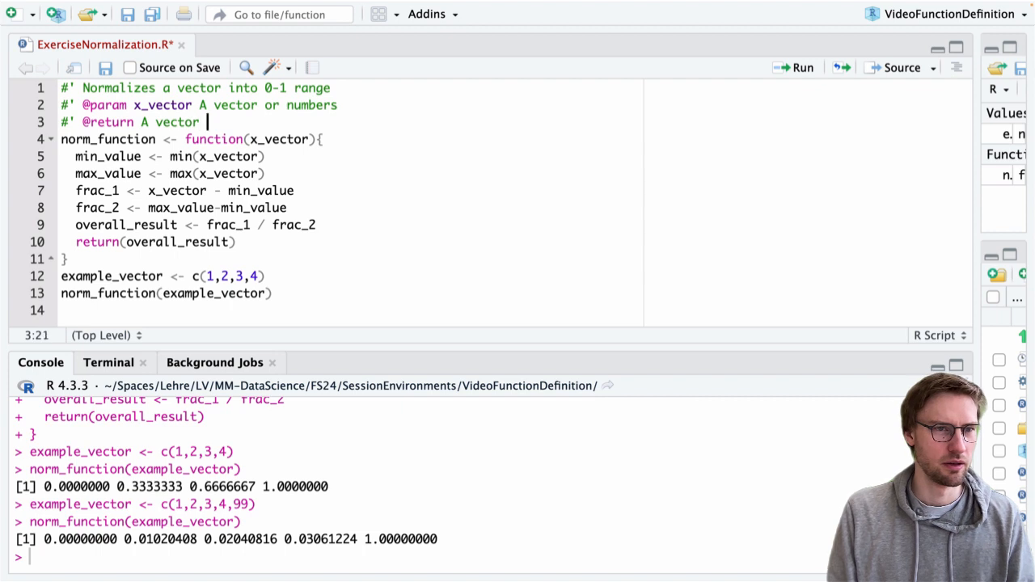
{"action": "type", "text": "with numbers"}
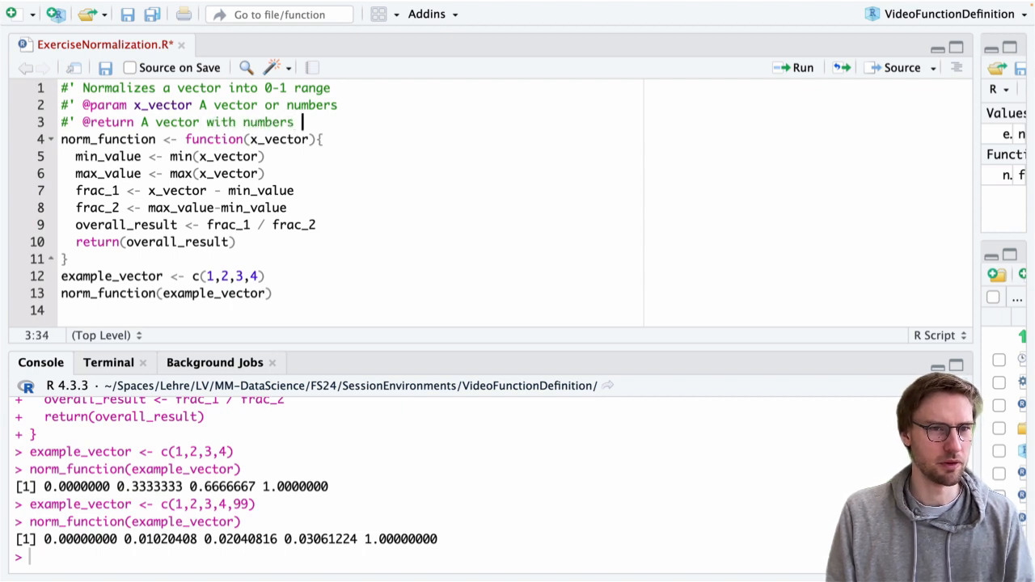
{"action": "type", "text": "being normalize"}
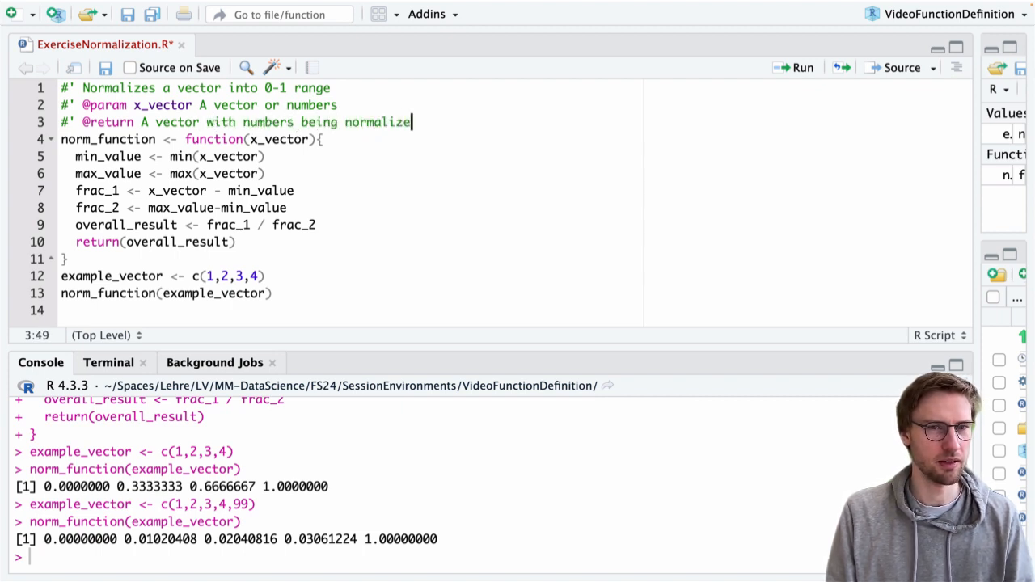